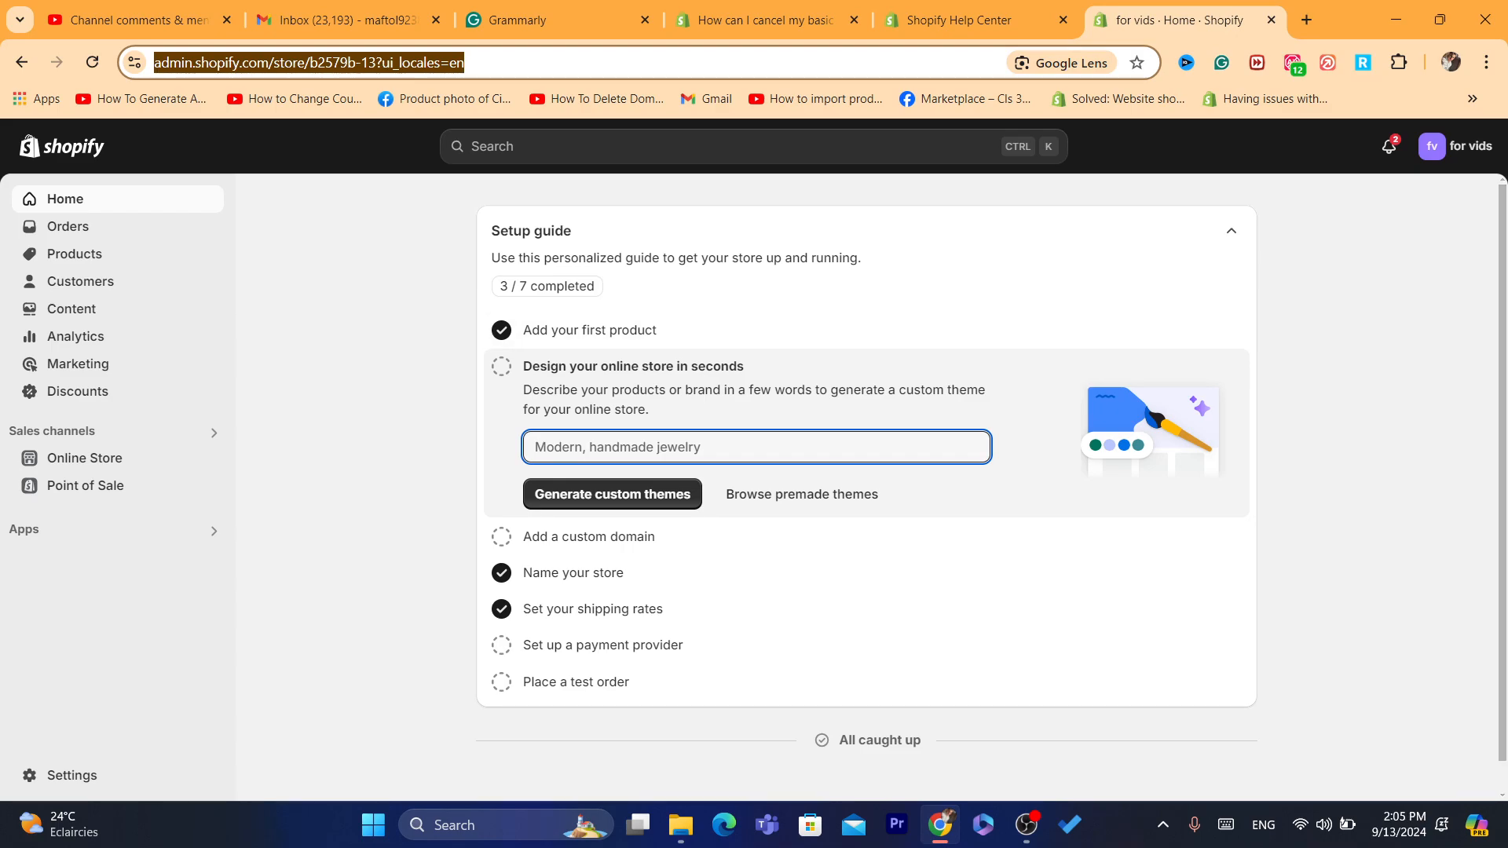
# Reach the store's Plan settings page through Settings and Billing.
pyautogui.click(68, 774)
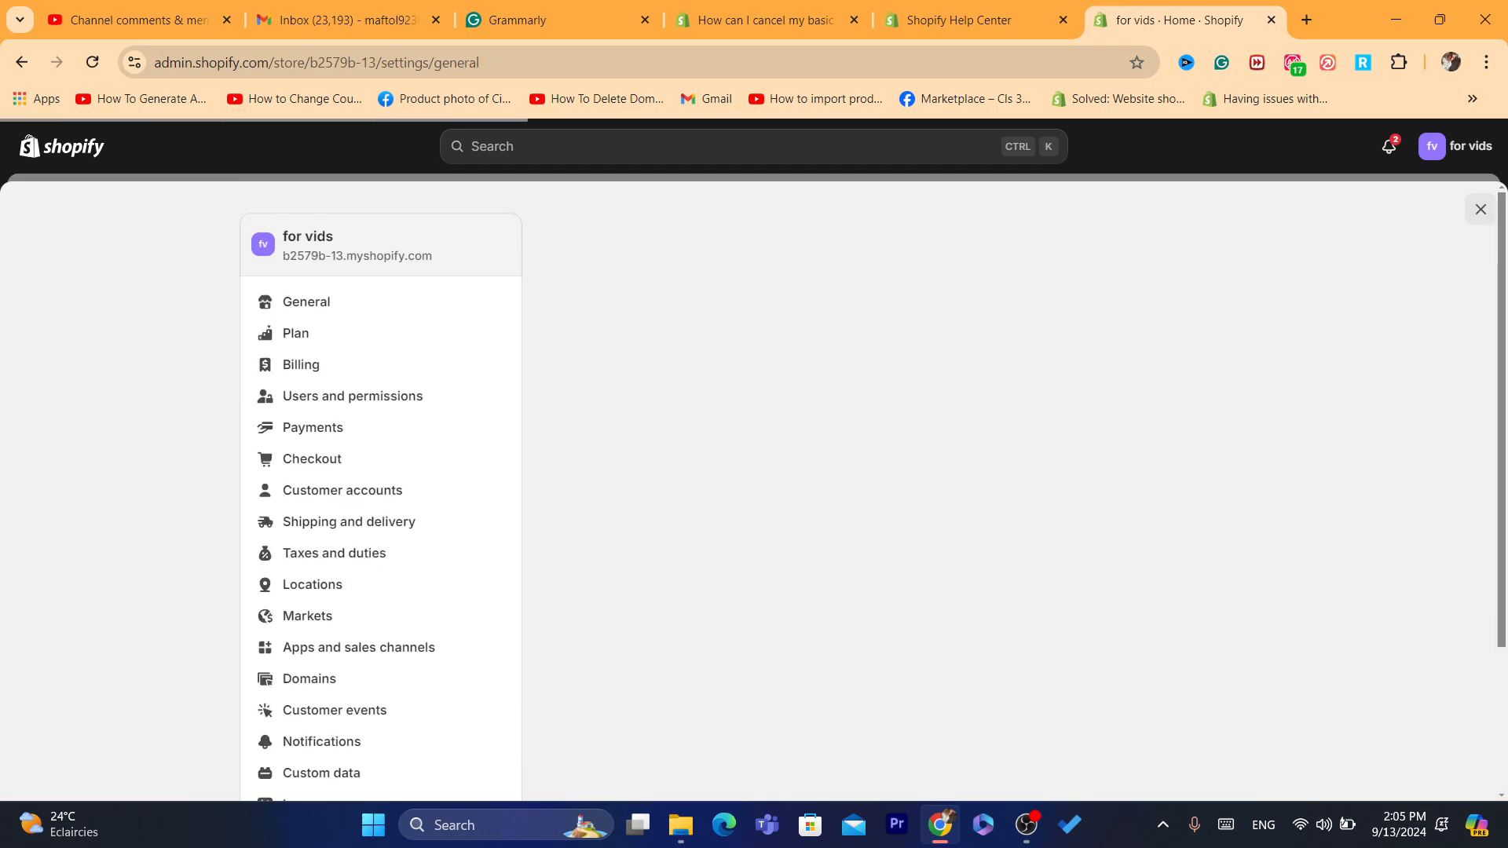
pyautogui.click(306, 302)
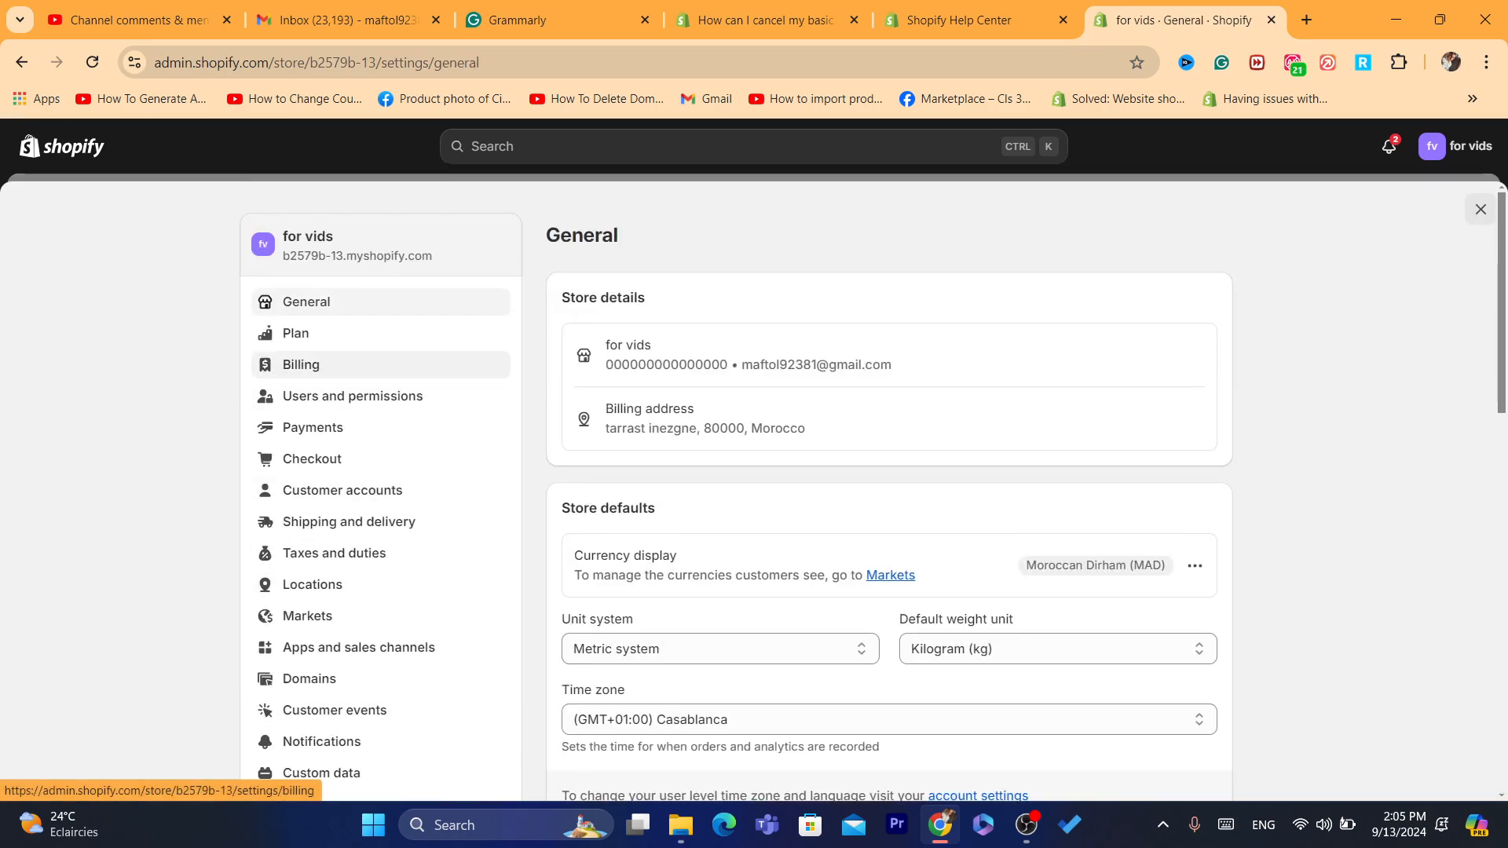
pyautogui.click(300, 363)
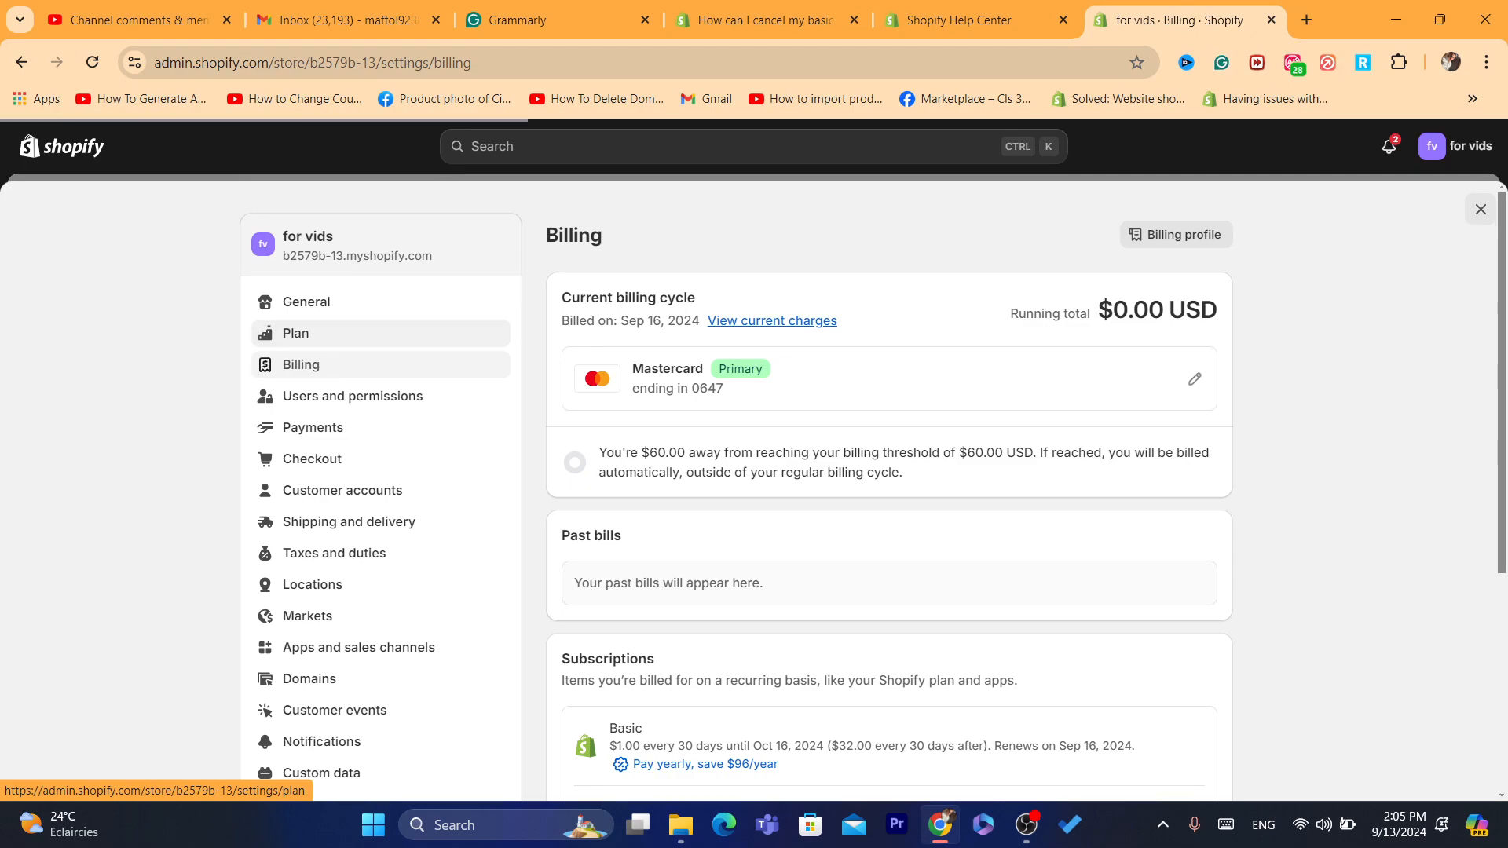
pyautogui.click(295, 333)
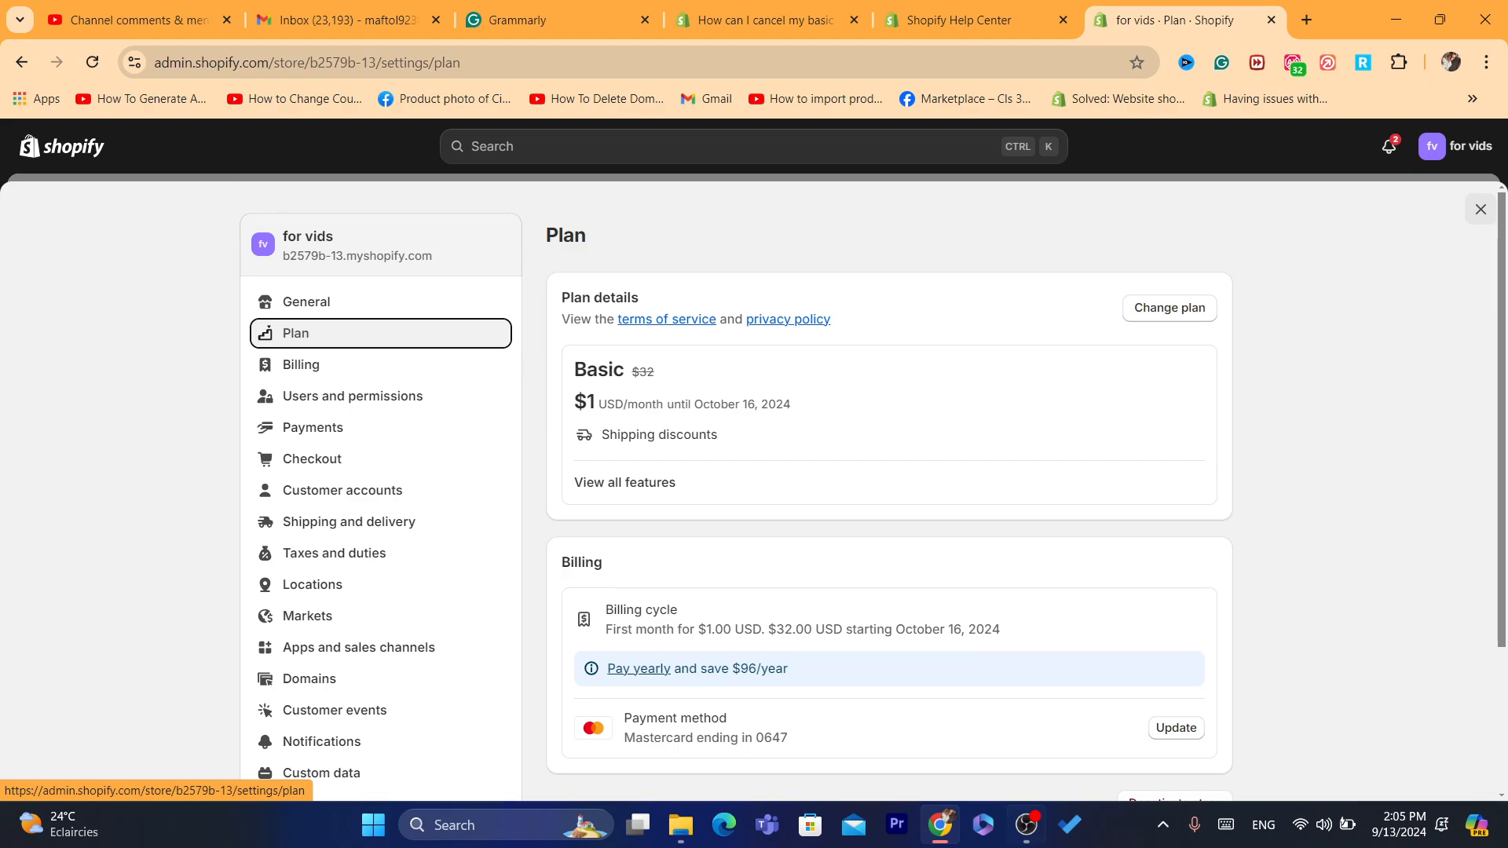
# Review the Basic plan's $1 introductory price and billing cycle details.
pyautogui.click(1021, 824)
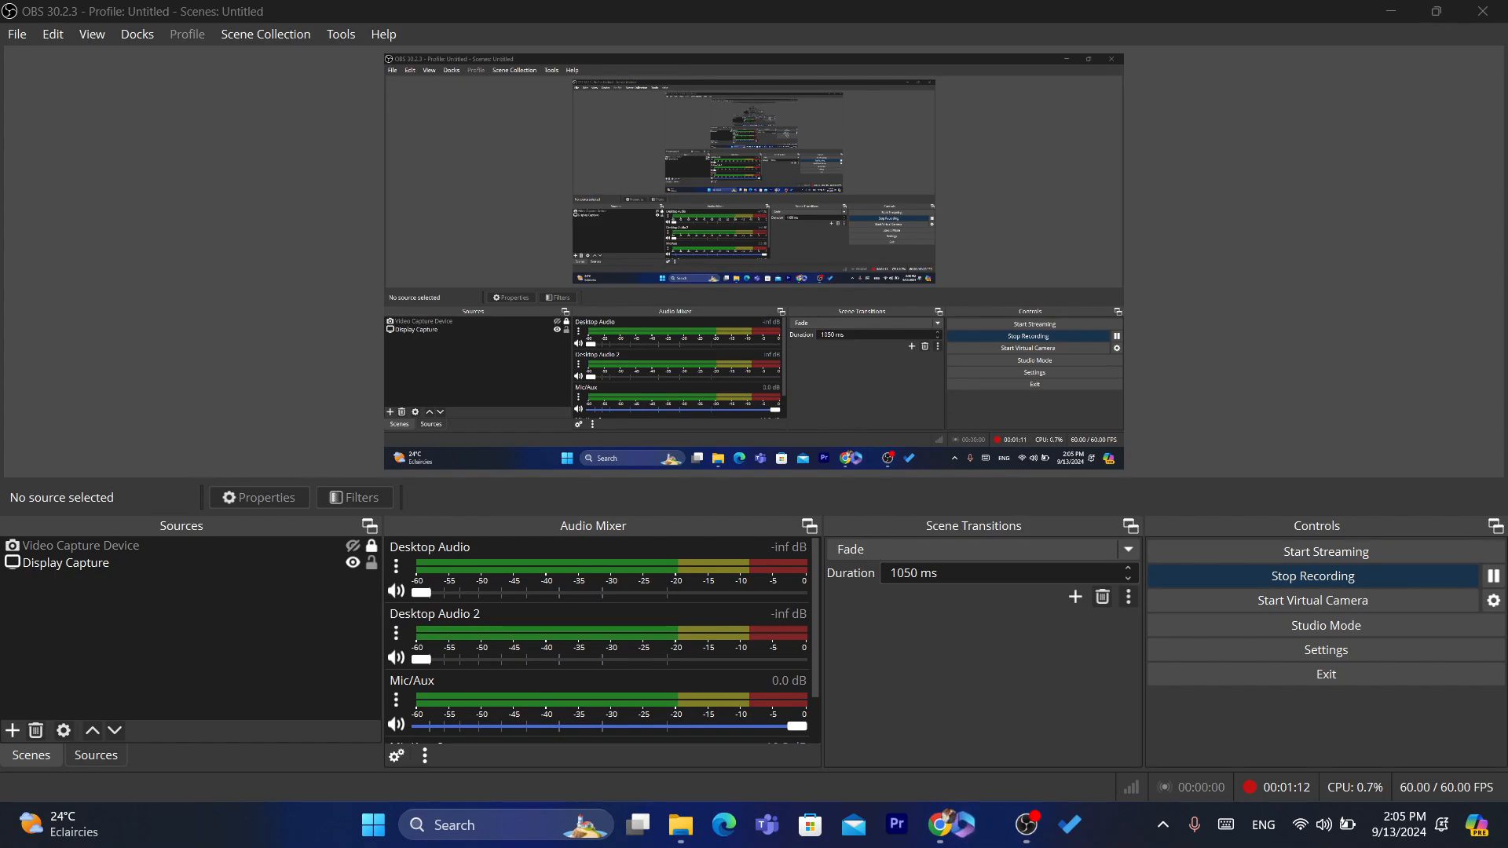
pyautogui.click(941, 825)
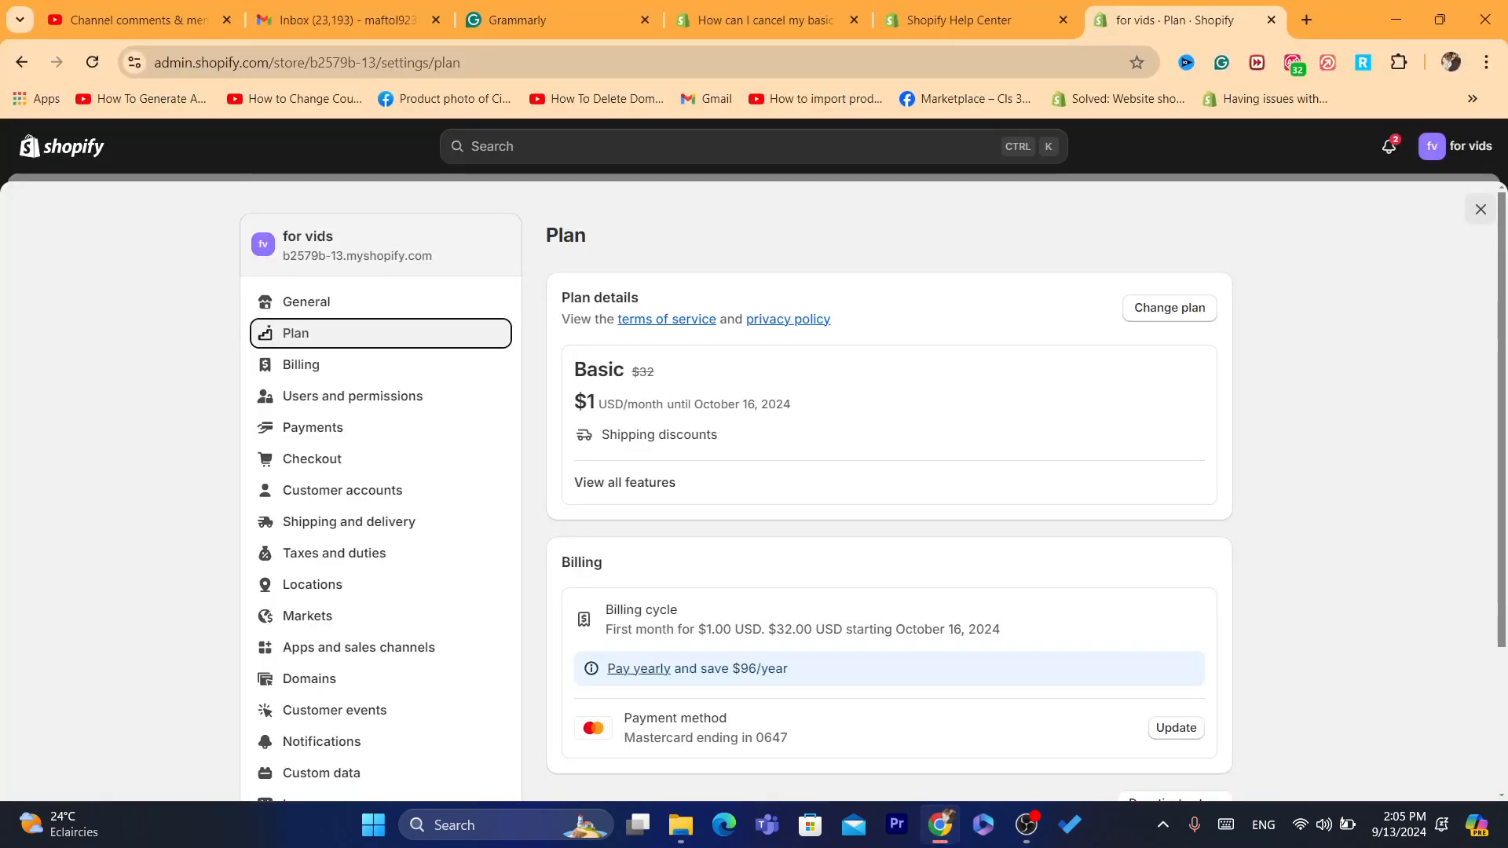
pyautogui.click(1023, 825)
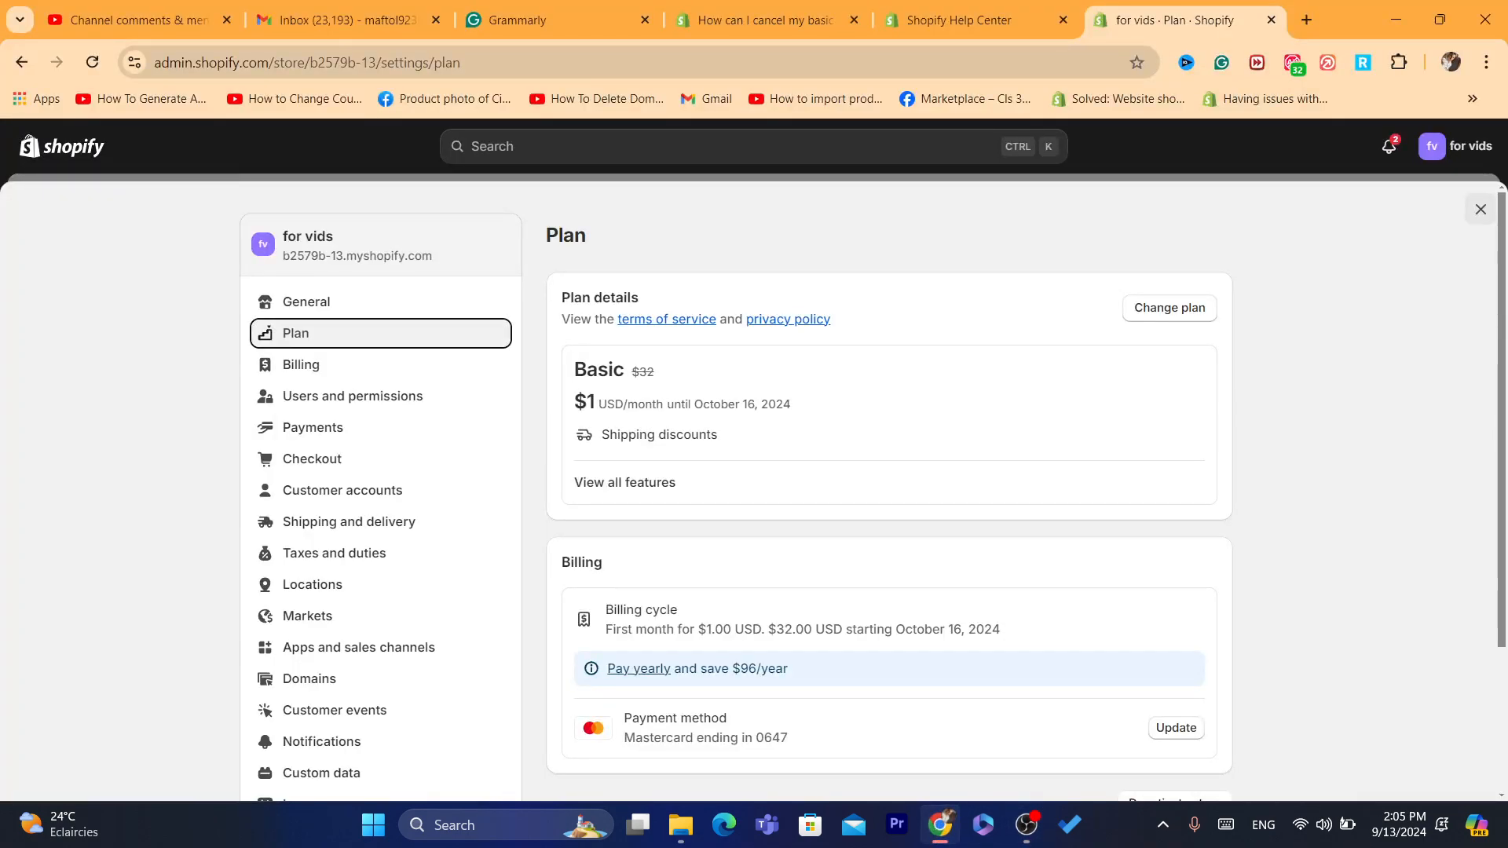
pyautogui.scroll(-3)
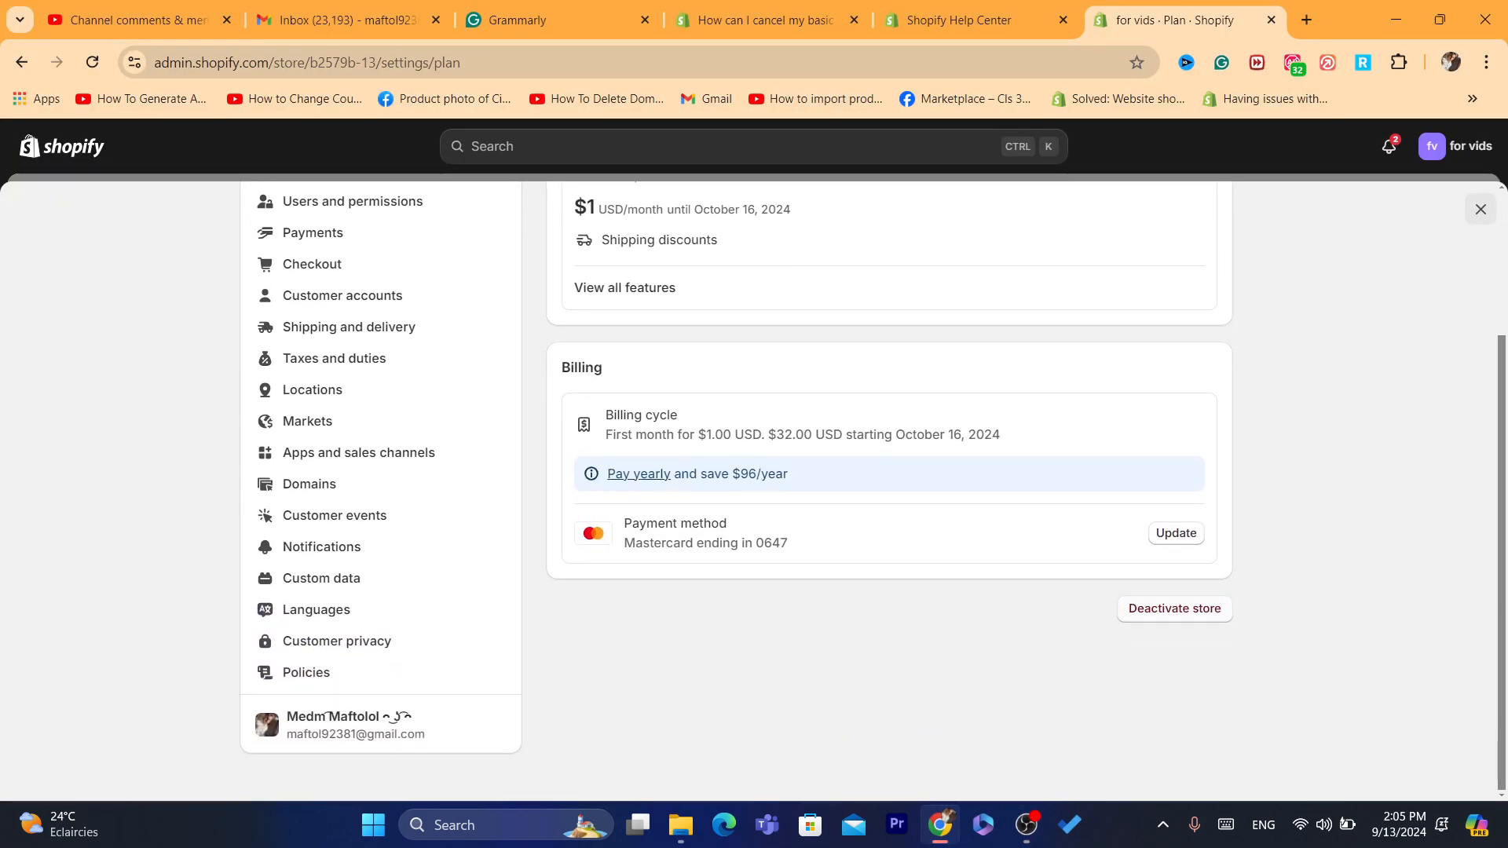
pyautogui.click(1173, 608)
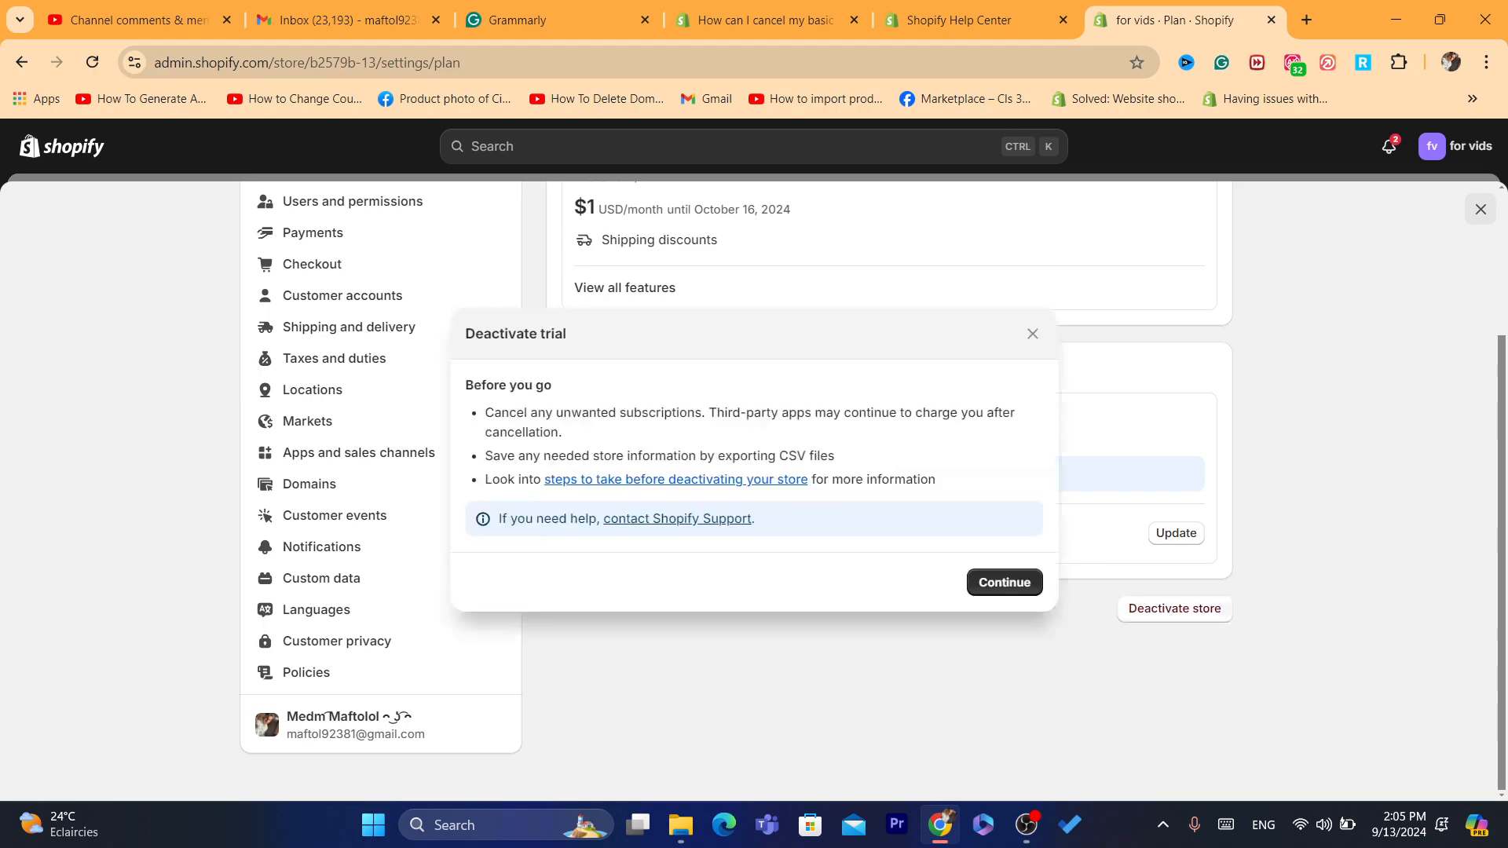
pyautogui.click(1003, 581)
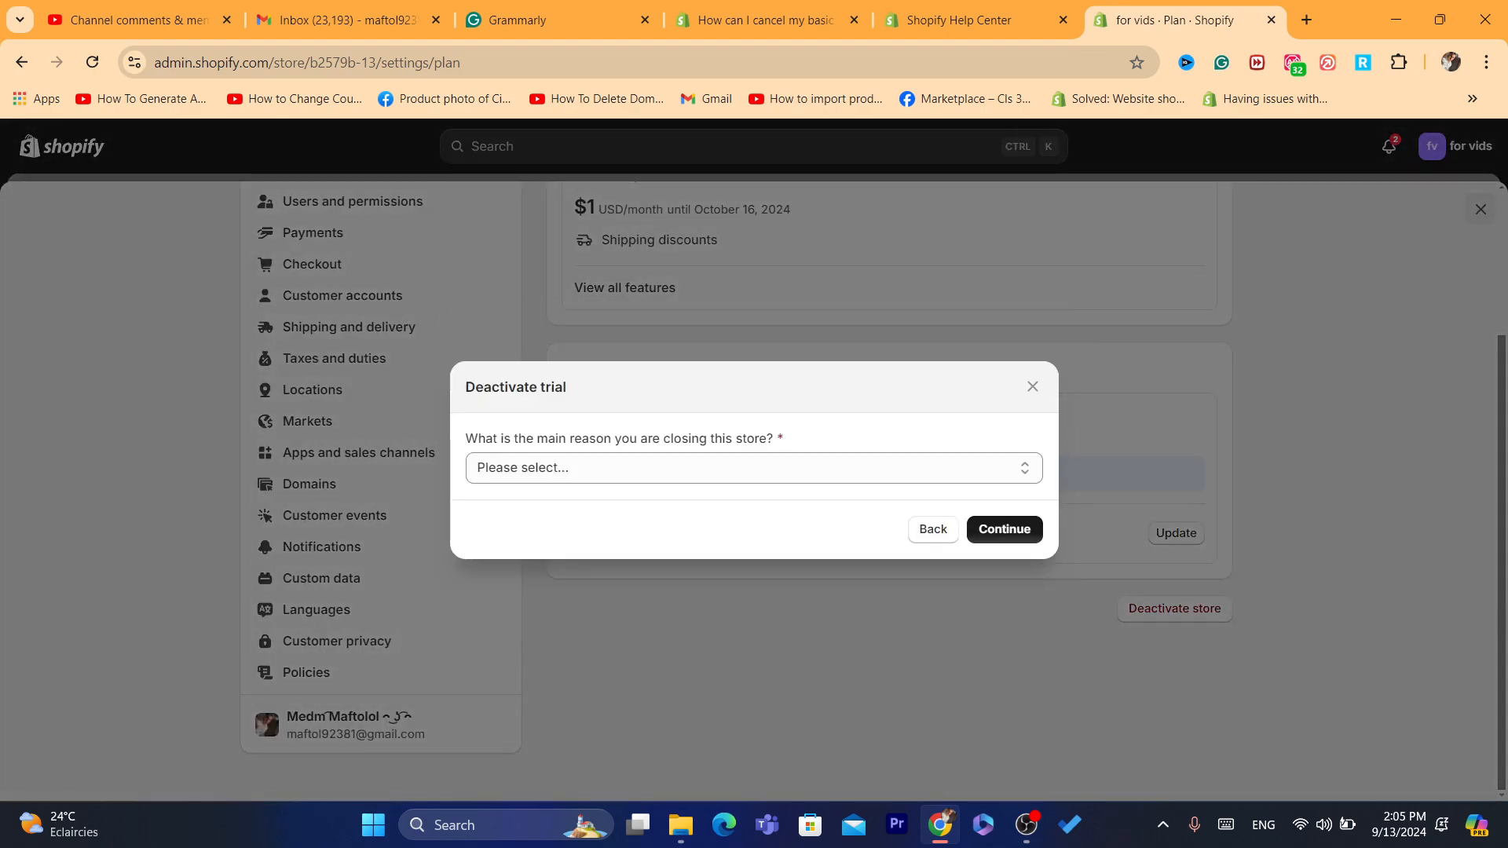
pyautogui.click(753, 468)
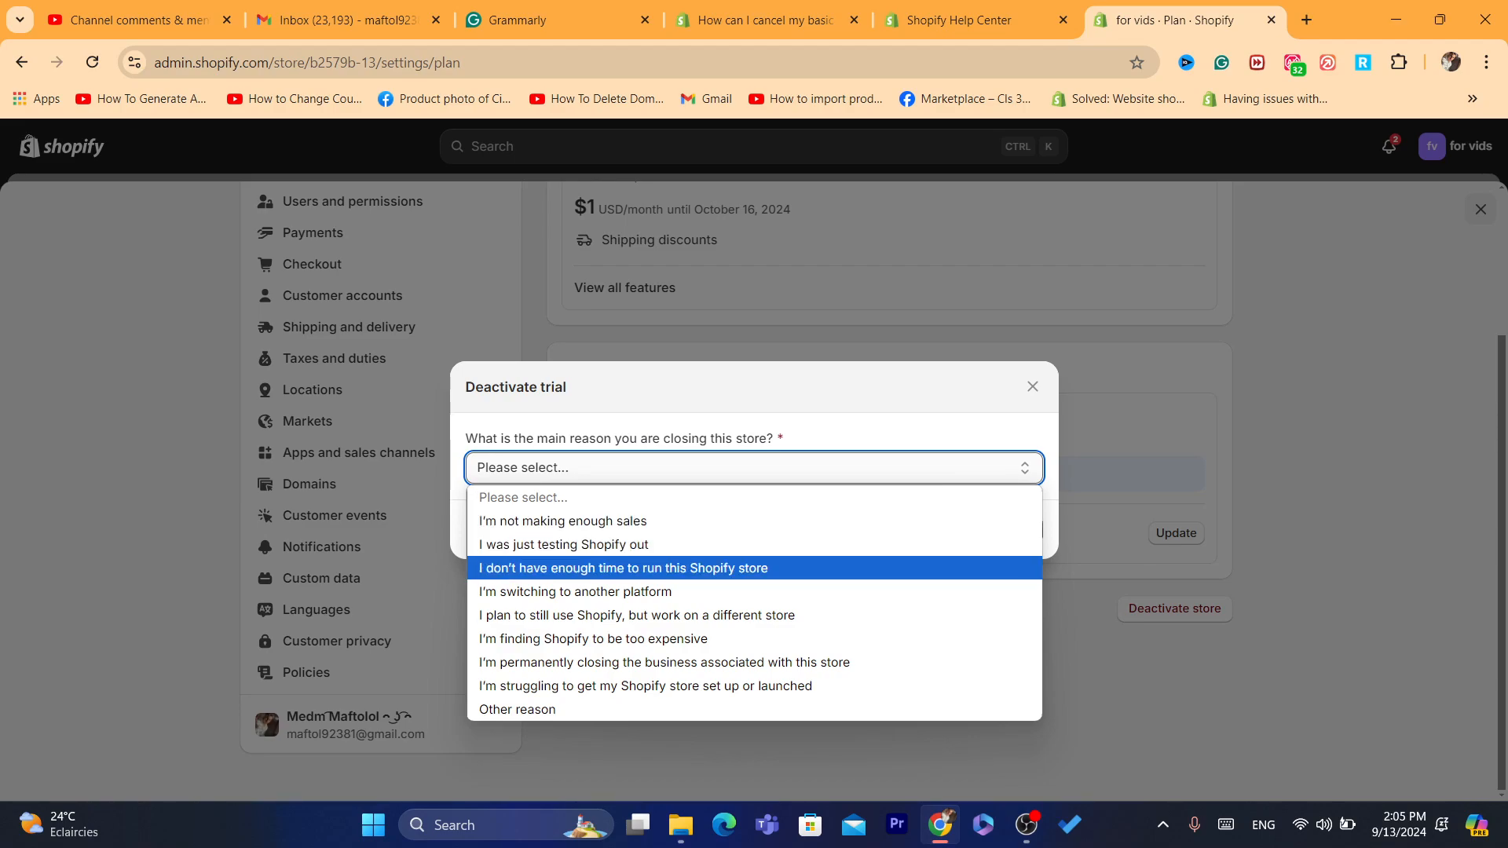
pyautogui.click(564, 545)
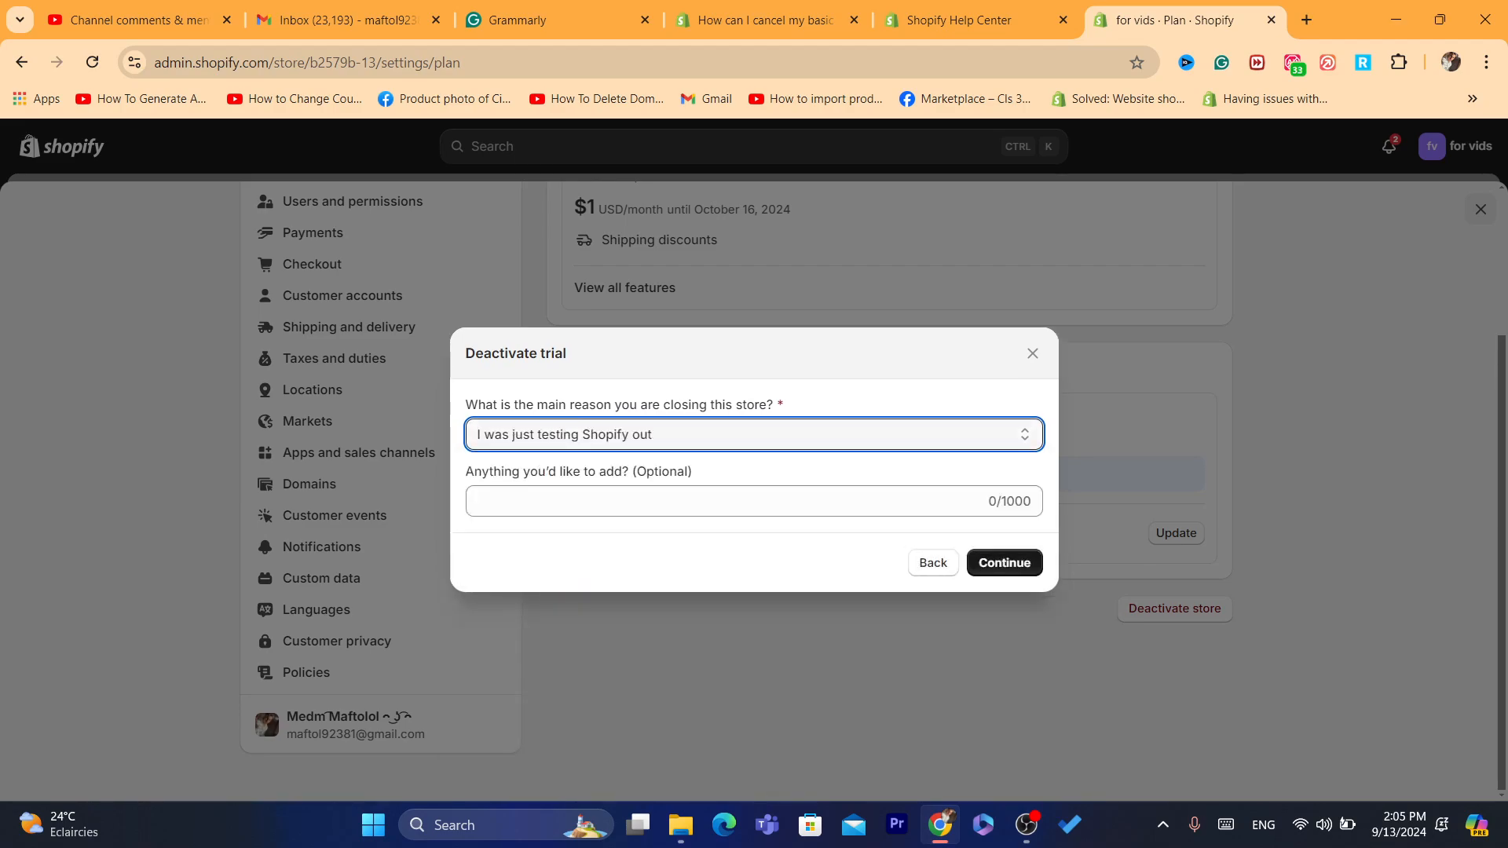
pyautogui.click(752, 499)
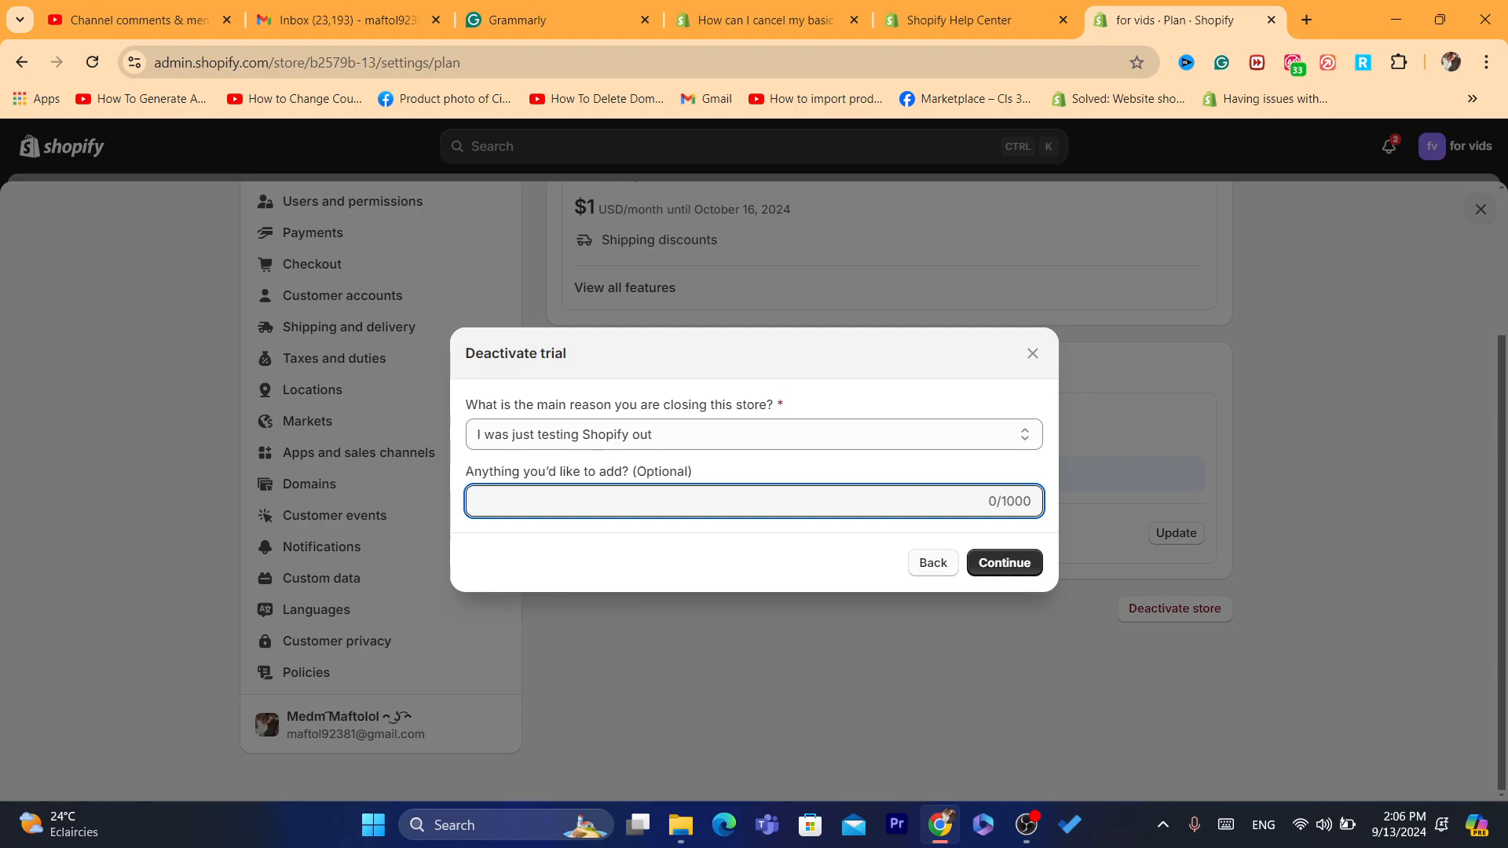
pyautogui.click(1004, 563)
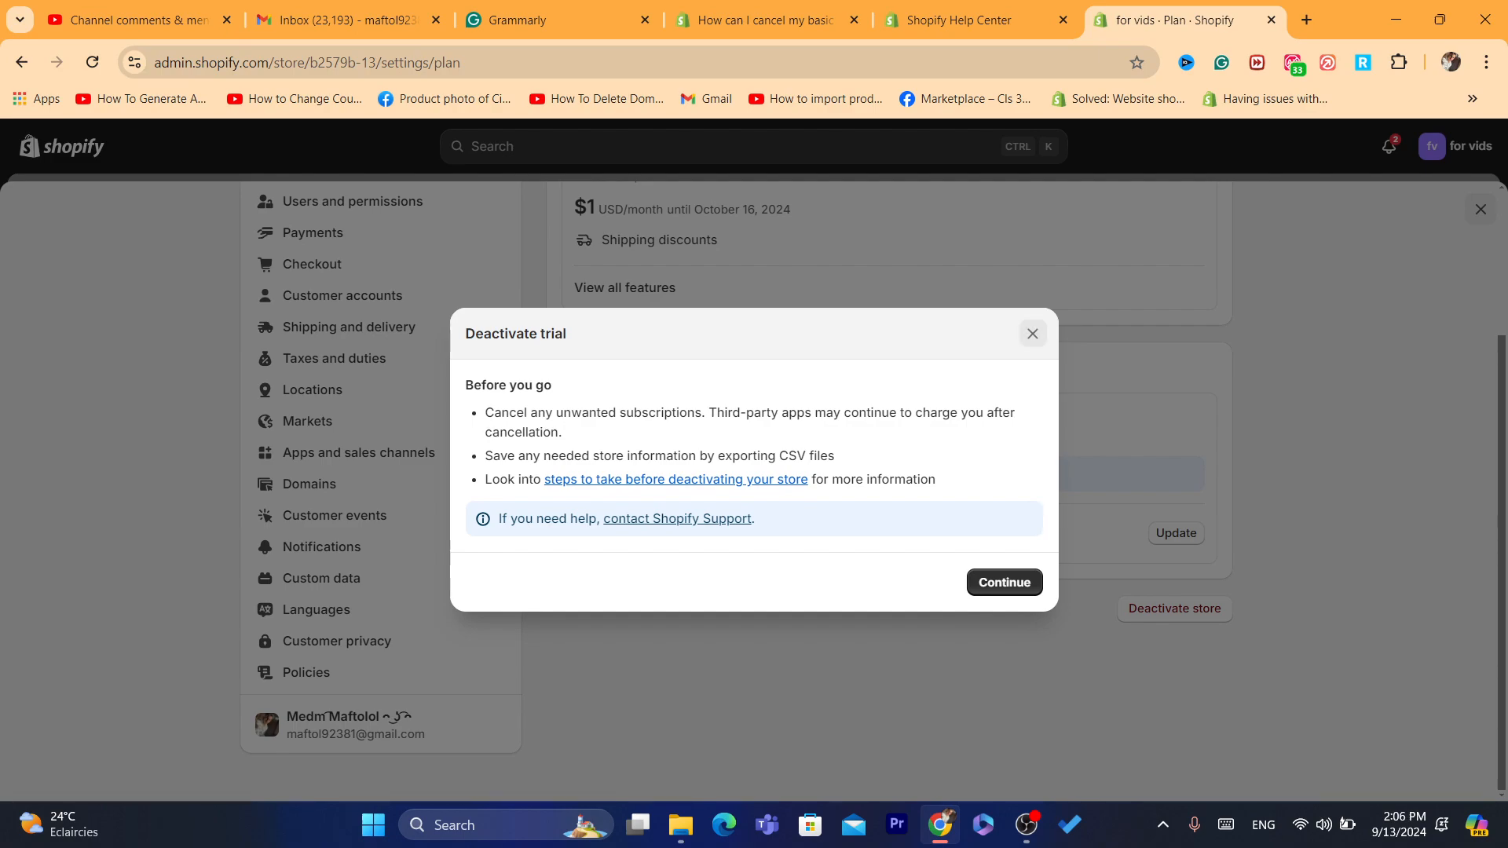
pyautogui.click(1032, 333)
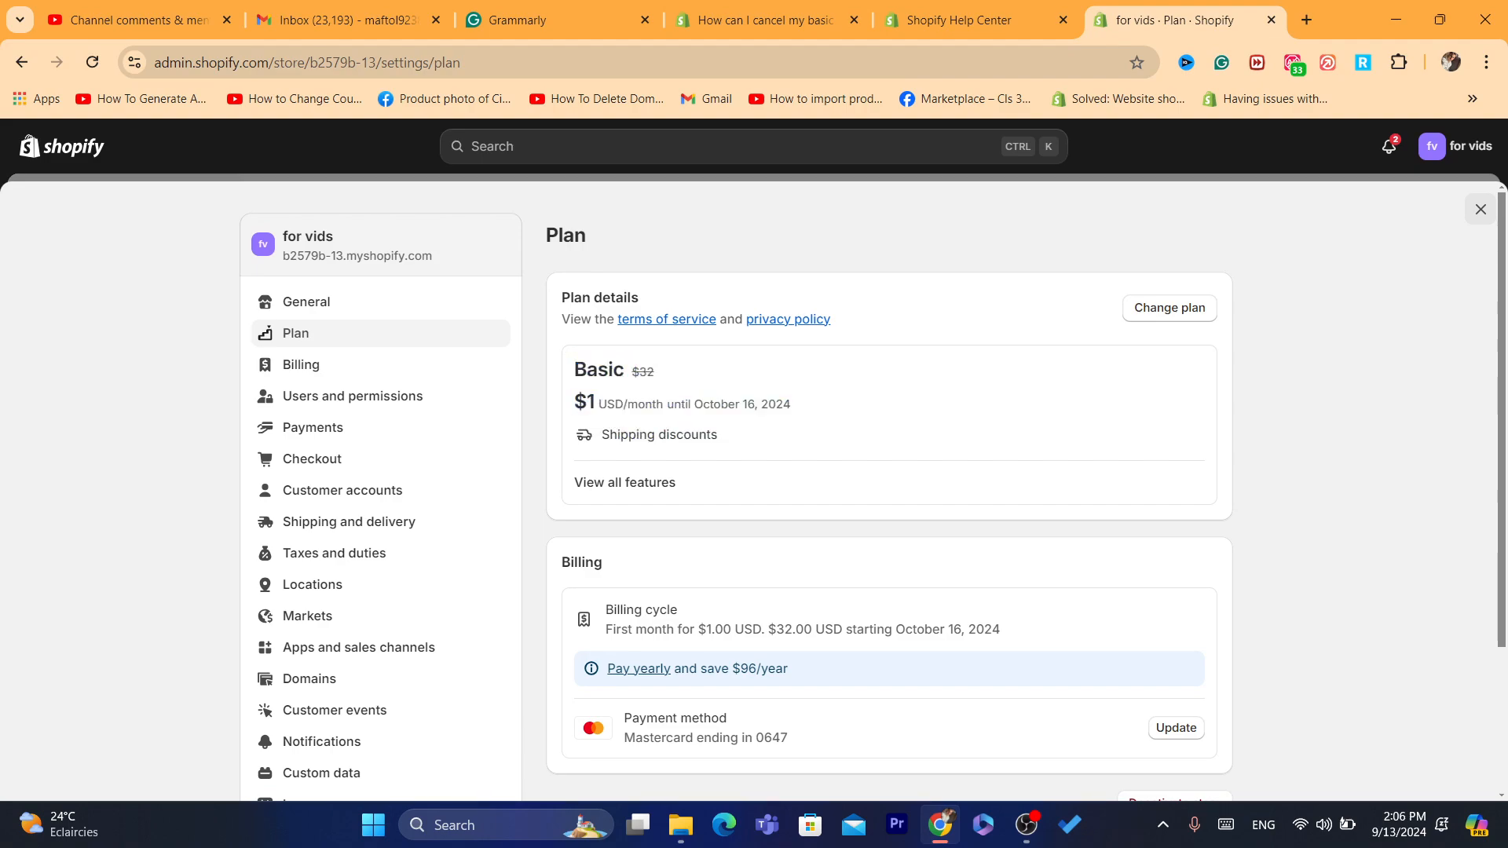
# Search Google for "frozen pronunciation", then return to the Shopify Help Center tab.
pyautogui.click(968, 19)
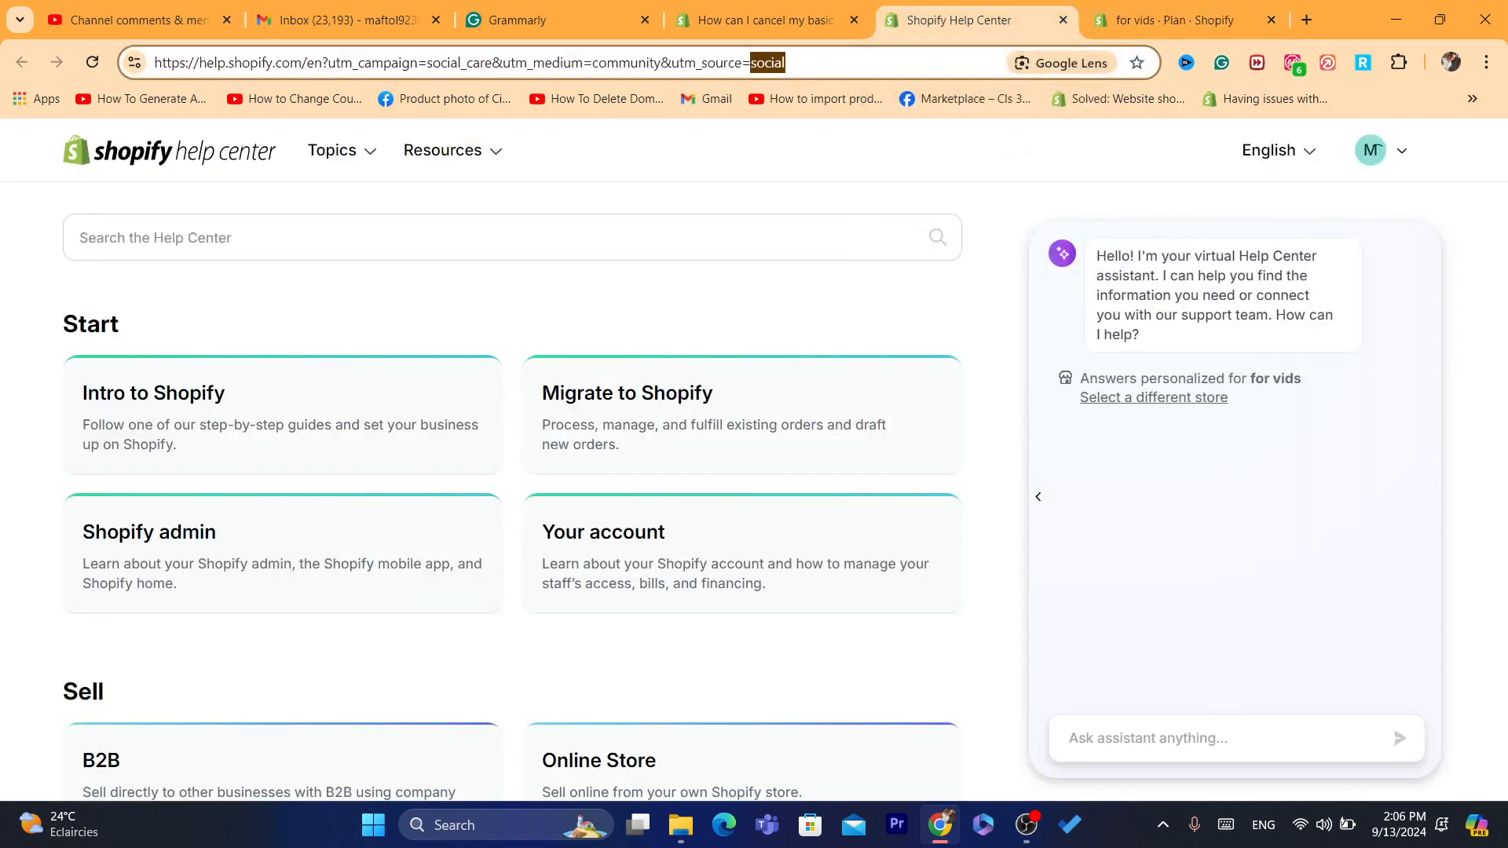
pyautogui.click(760, 19)
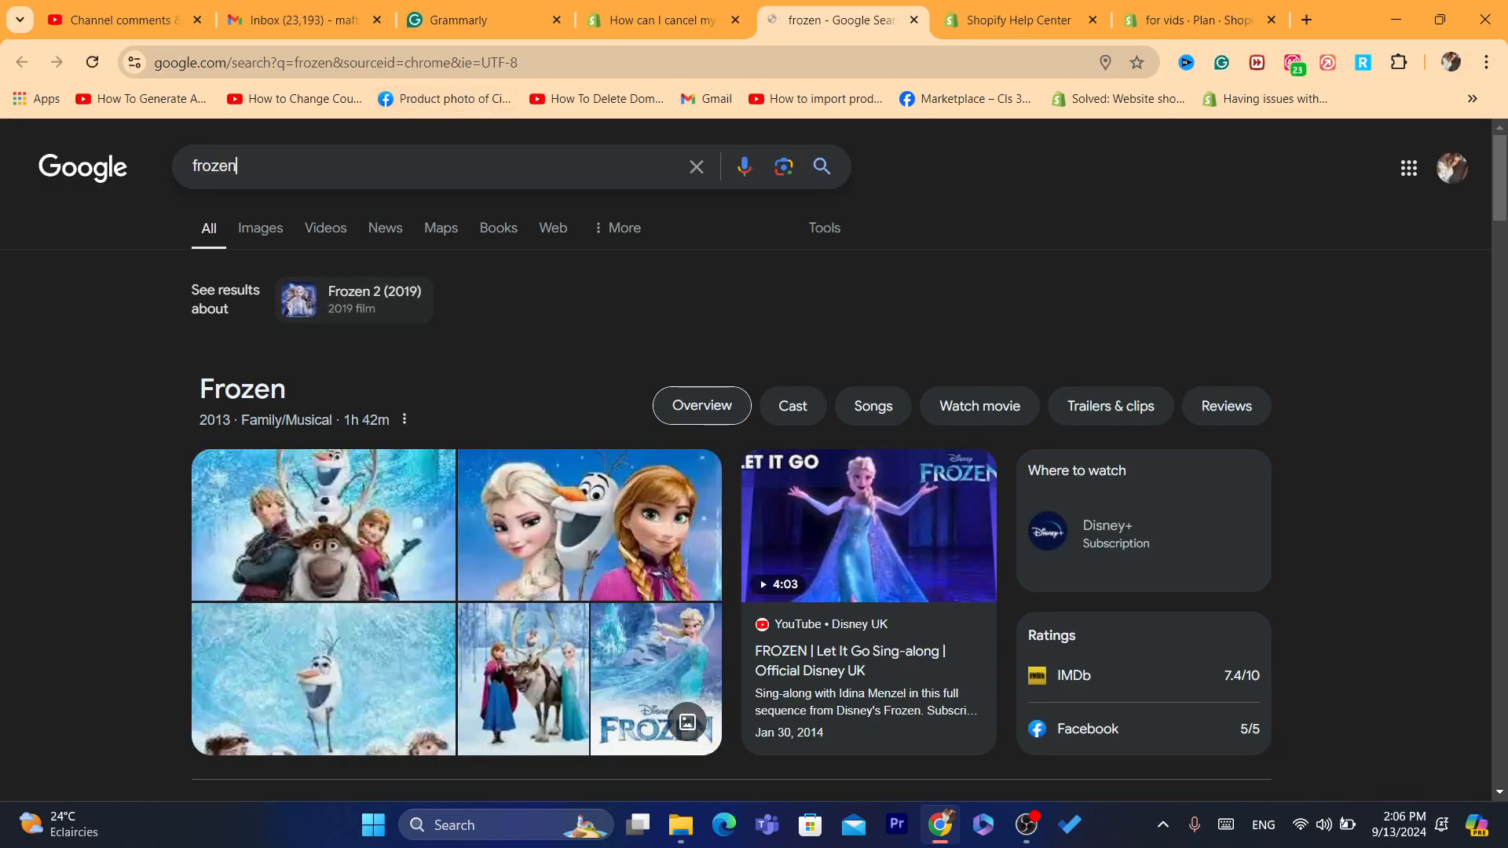
pyautogui.write('pro')
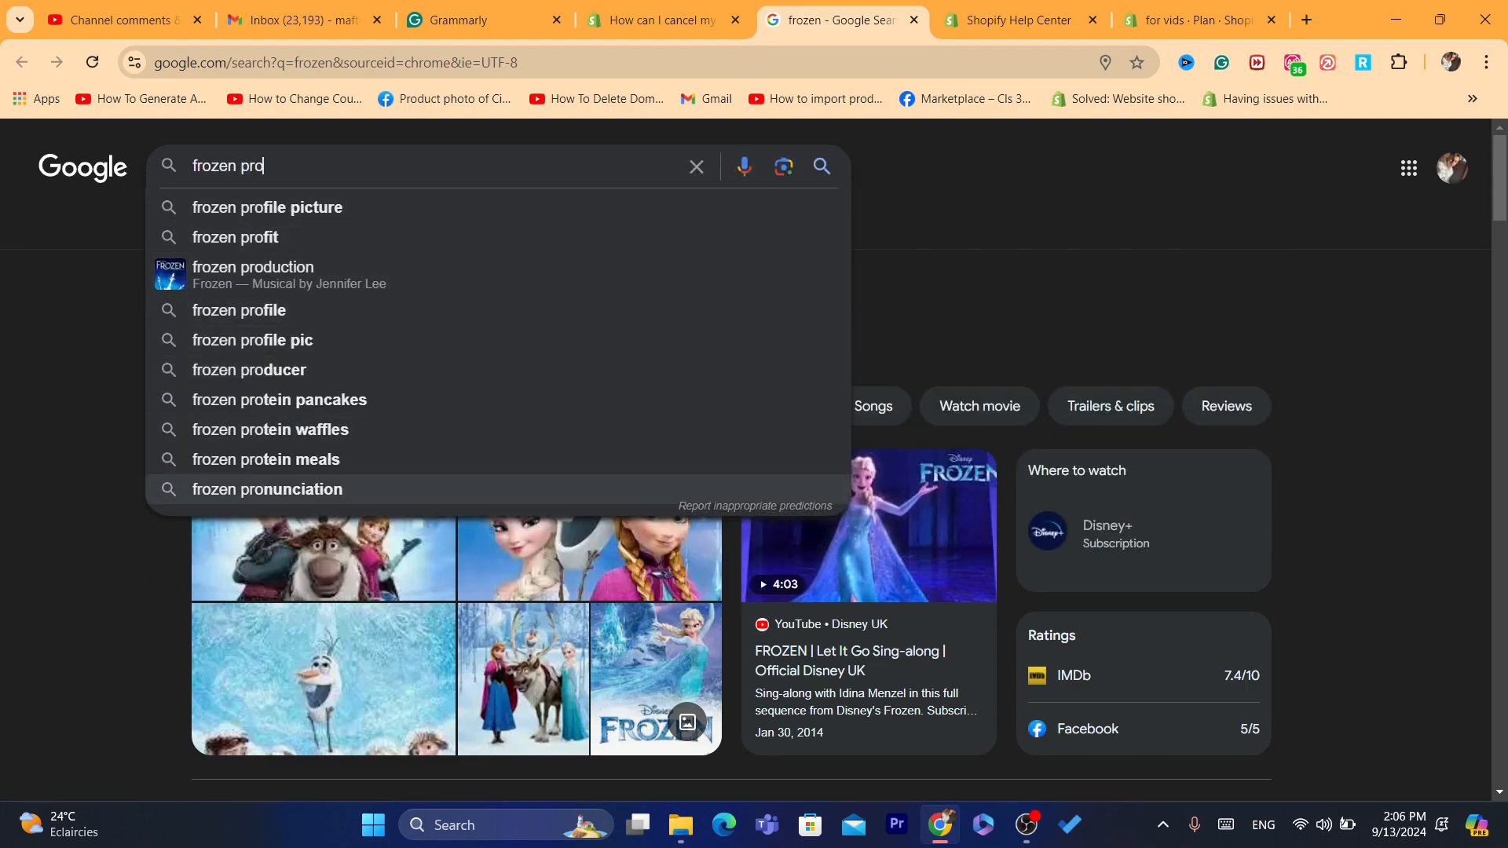
pyautogui.click(267, 488)
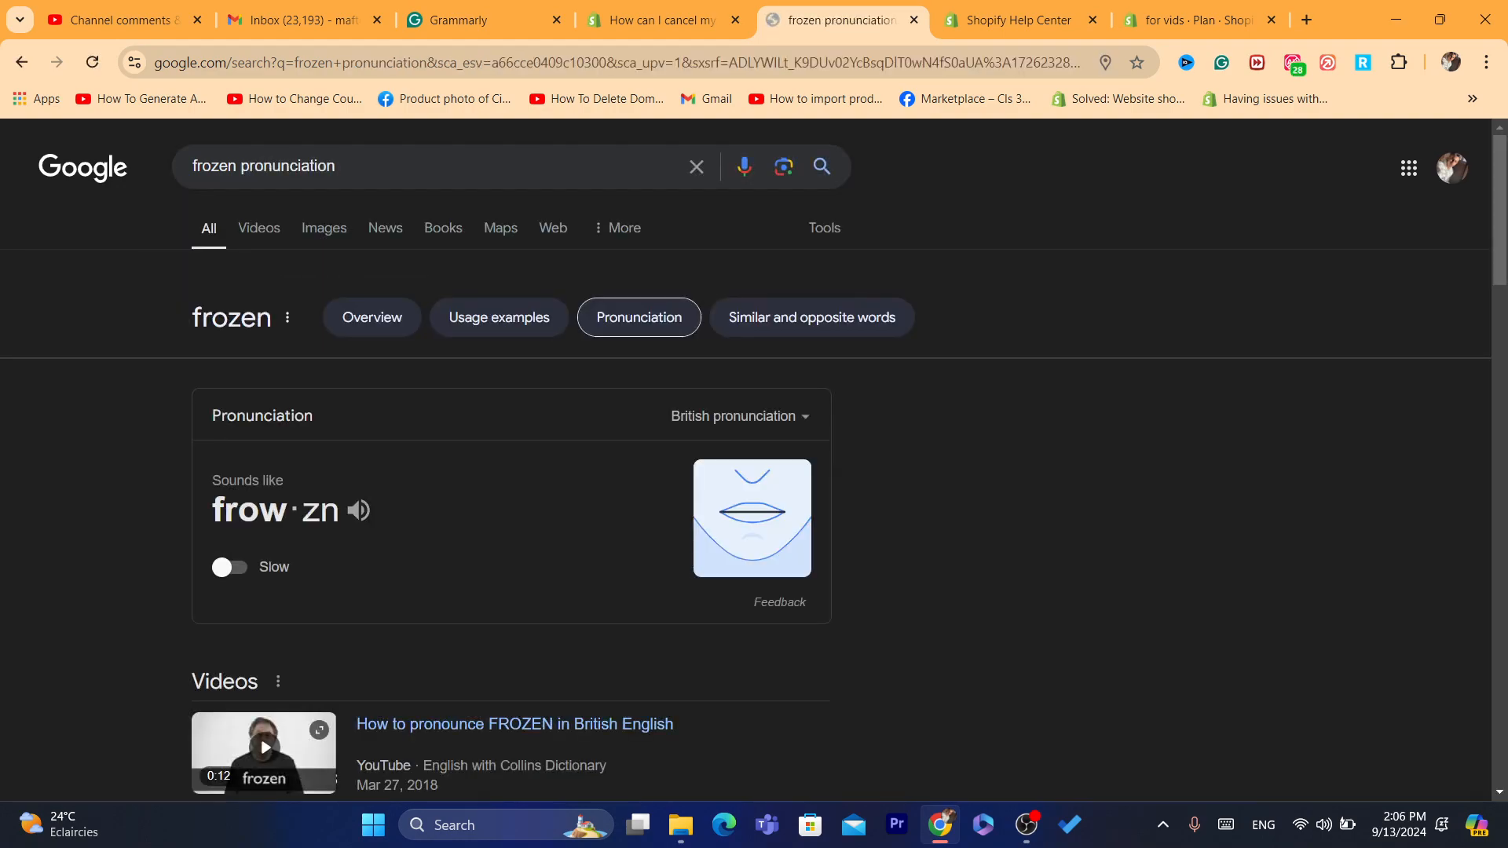
pyautogui.click(1019, 19)
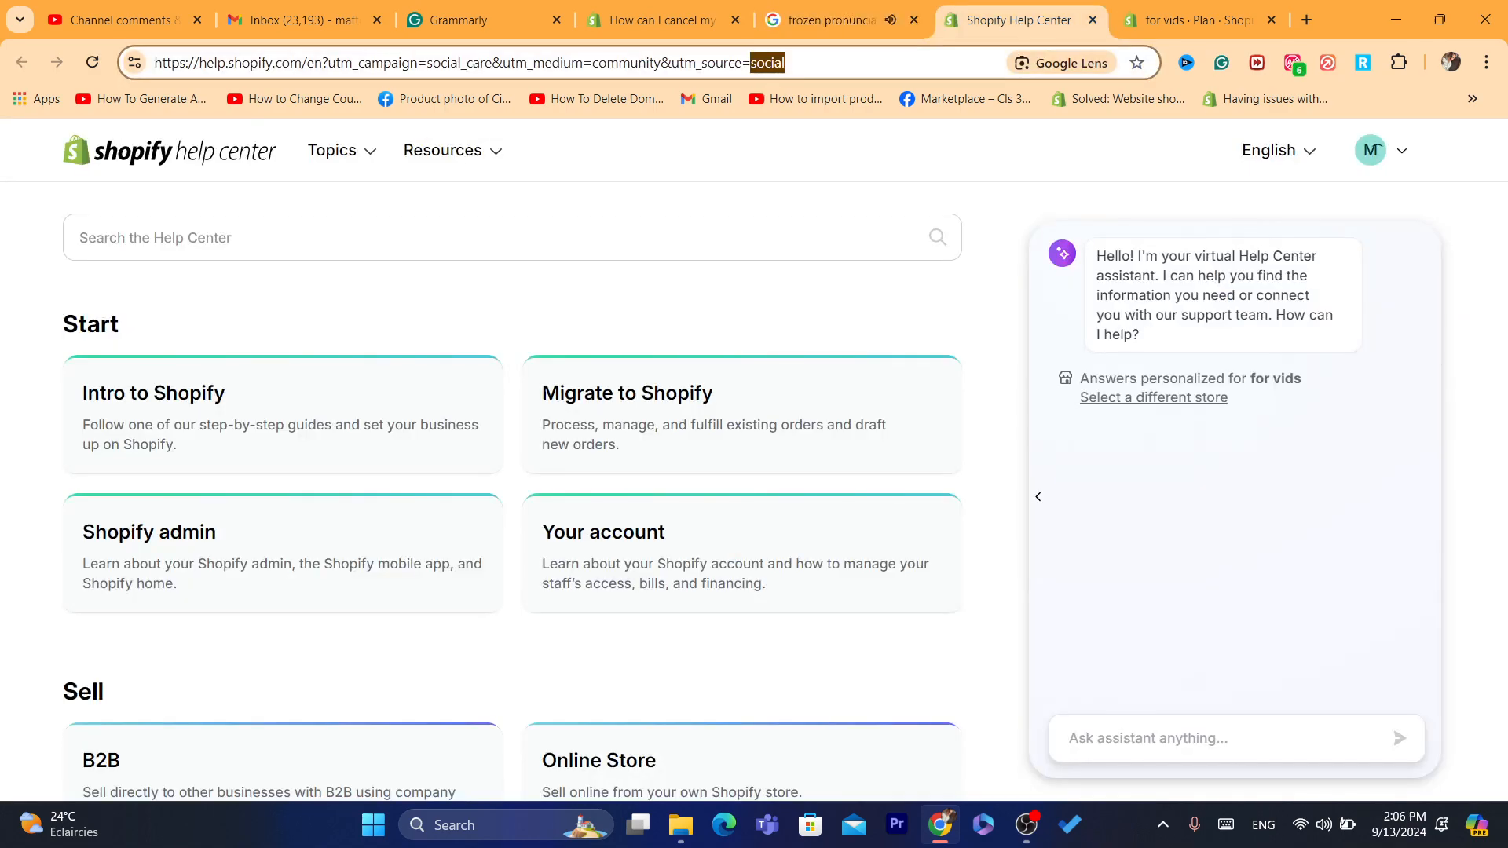
# Revisit the forum answer on closing a store with an unpaid invoice, then the "contact shopify support" search.
pyautogui.click(658, 19)
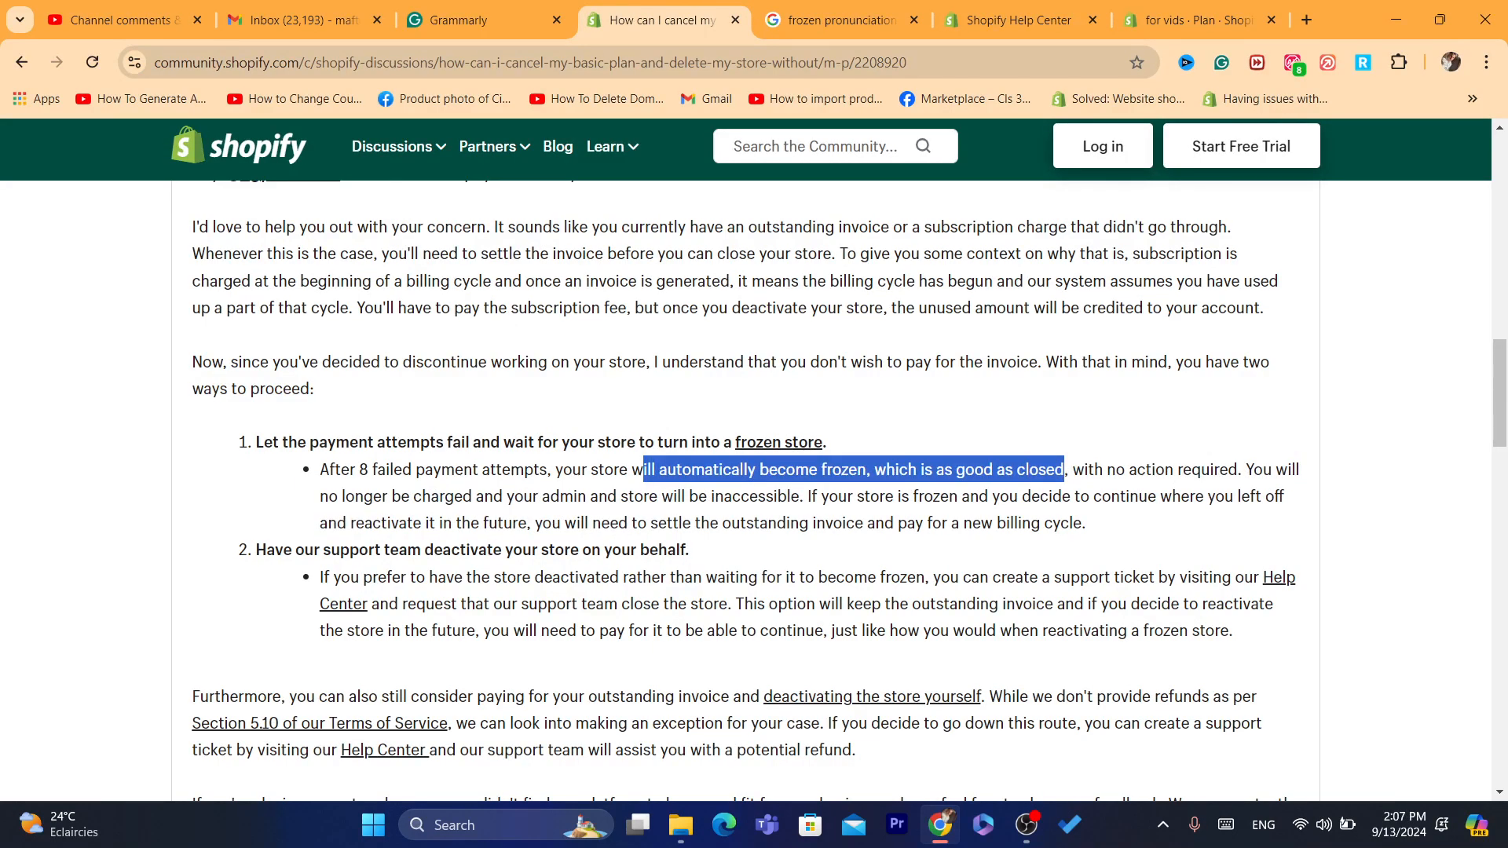
pyautogui.doubleClick(569, 470)
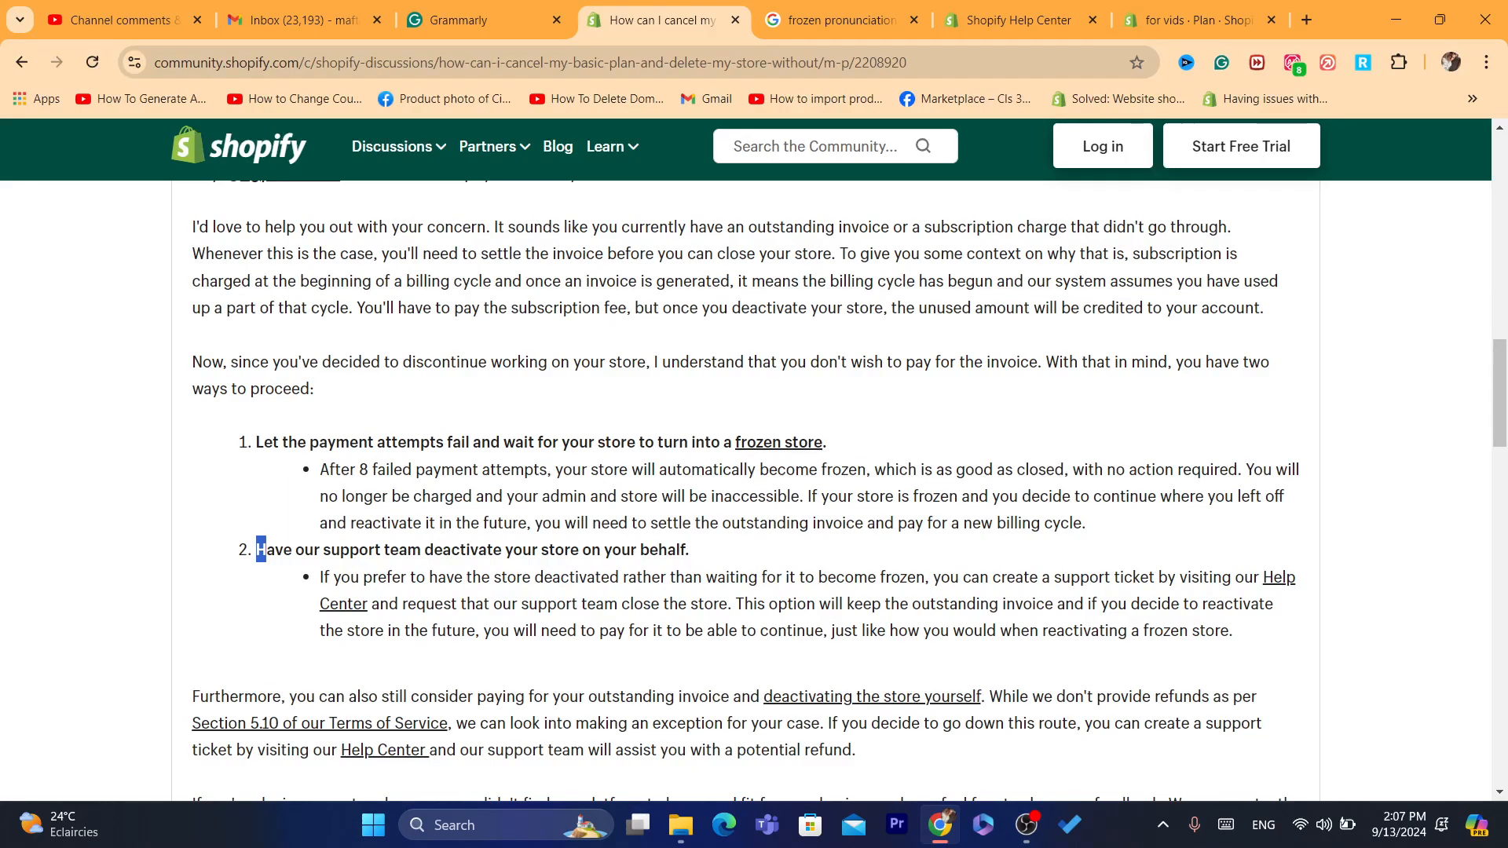
pyautogui.click(1020, 18)
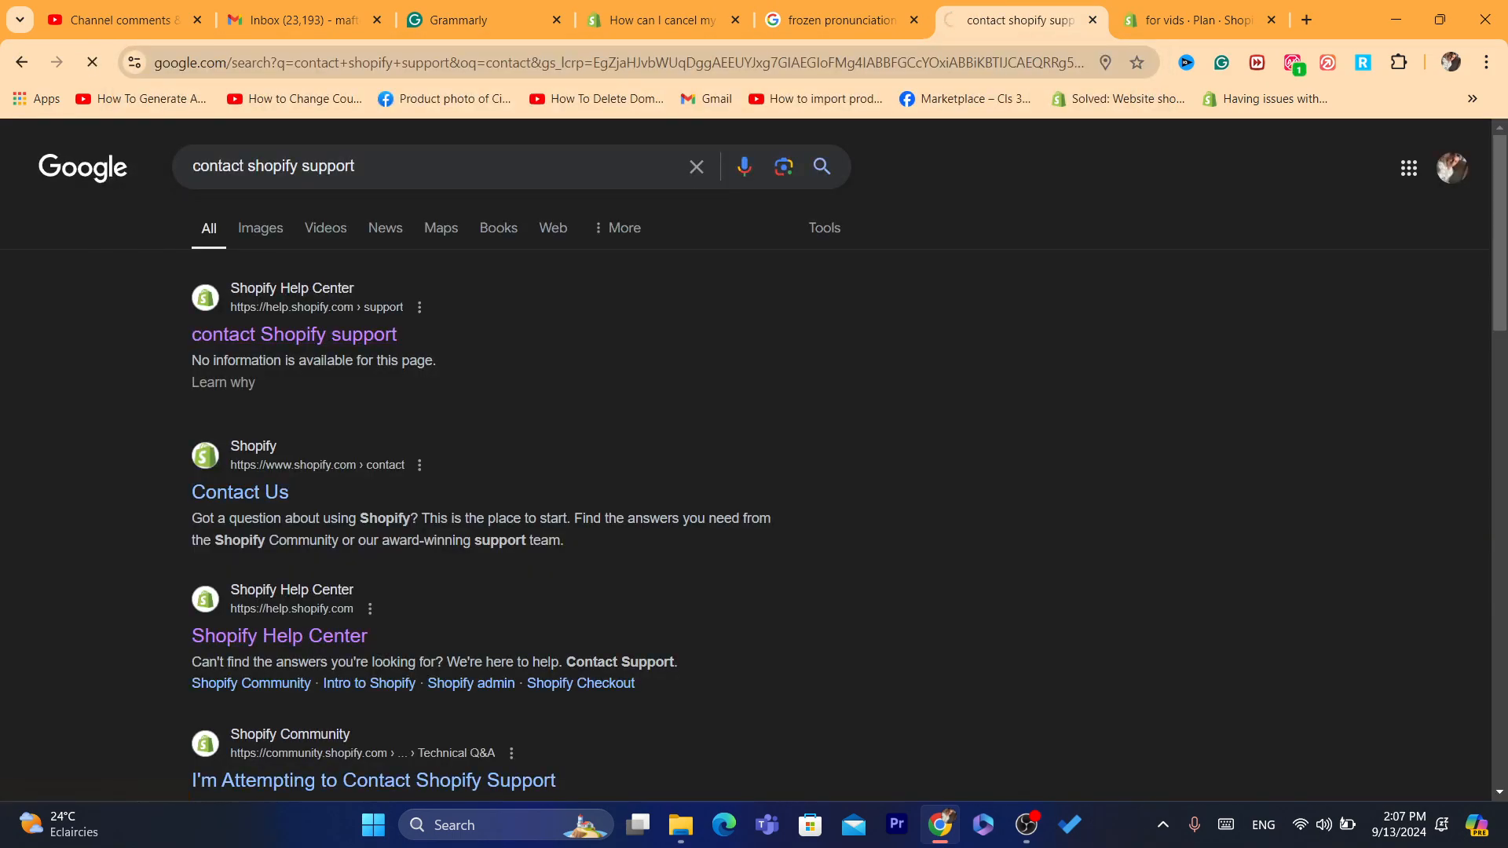
# Ask the Help Center assistant "i want to talk to someone".
pyautogui.click(278, 636)
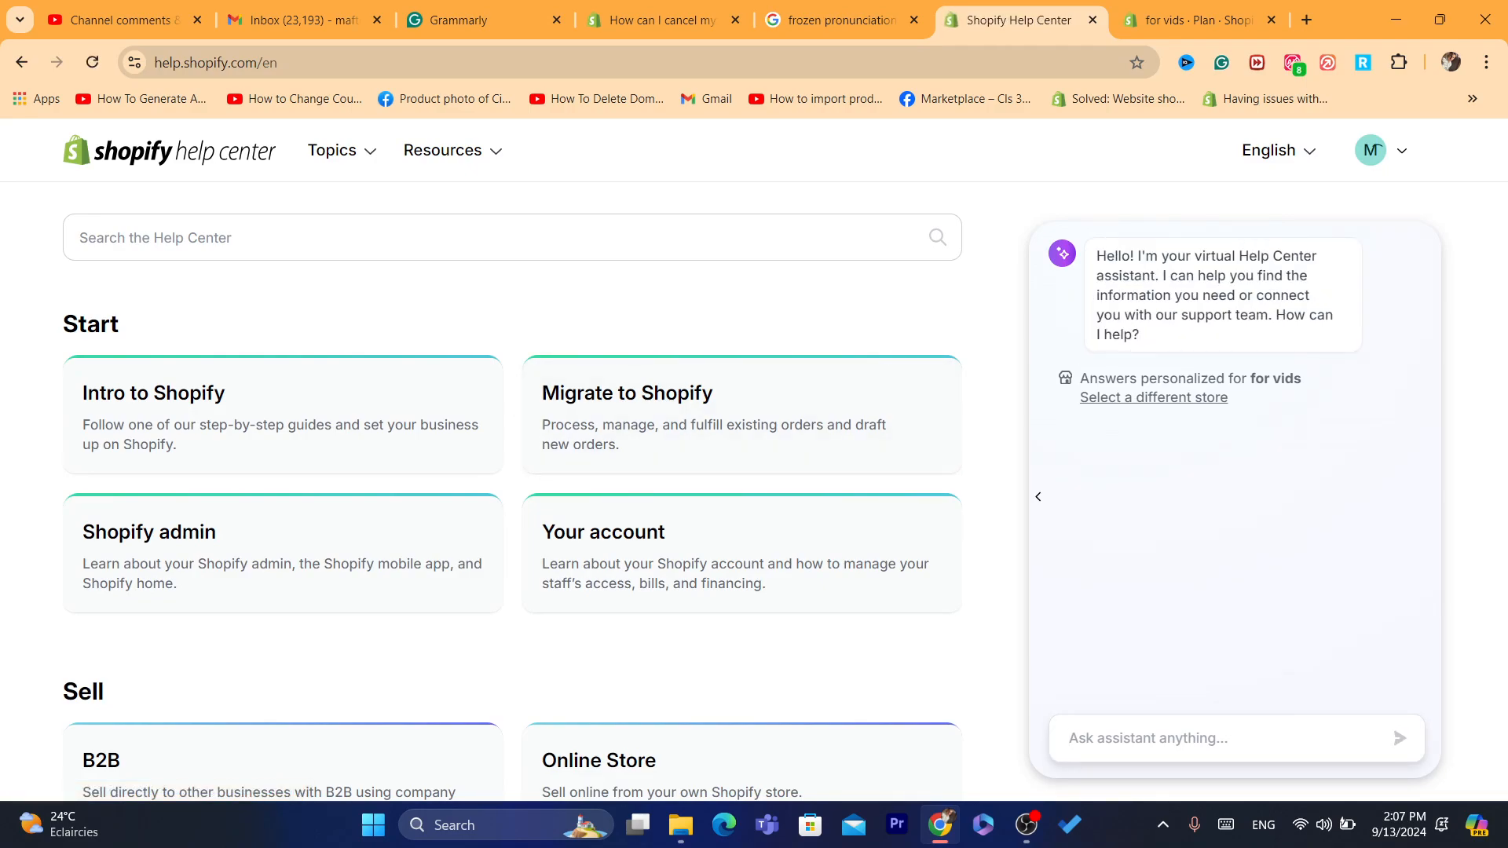
pyautogui.write('i need t t')
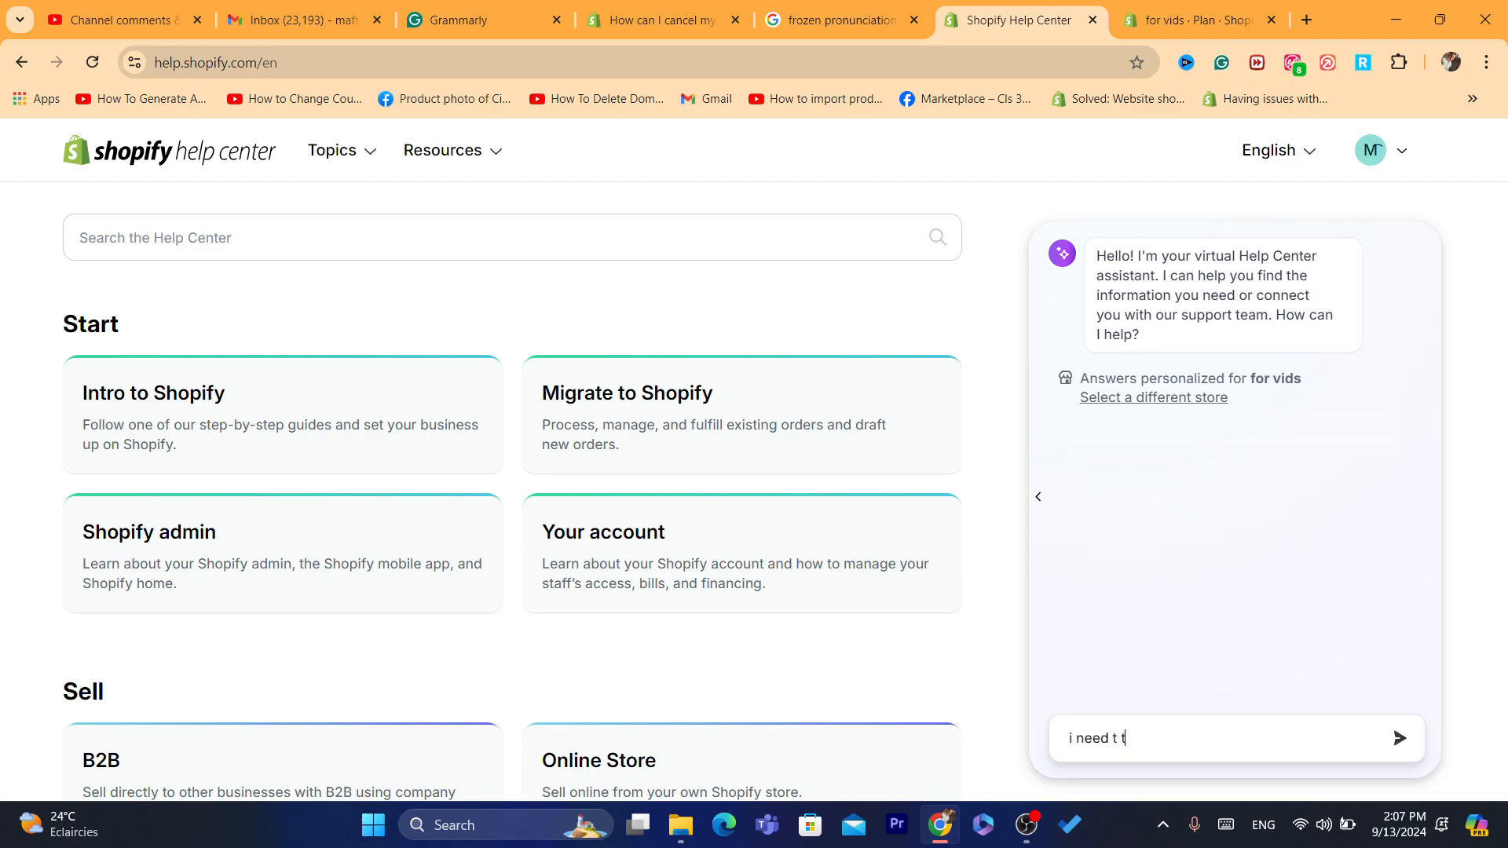
pyautogui.write('o talk')
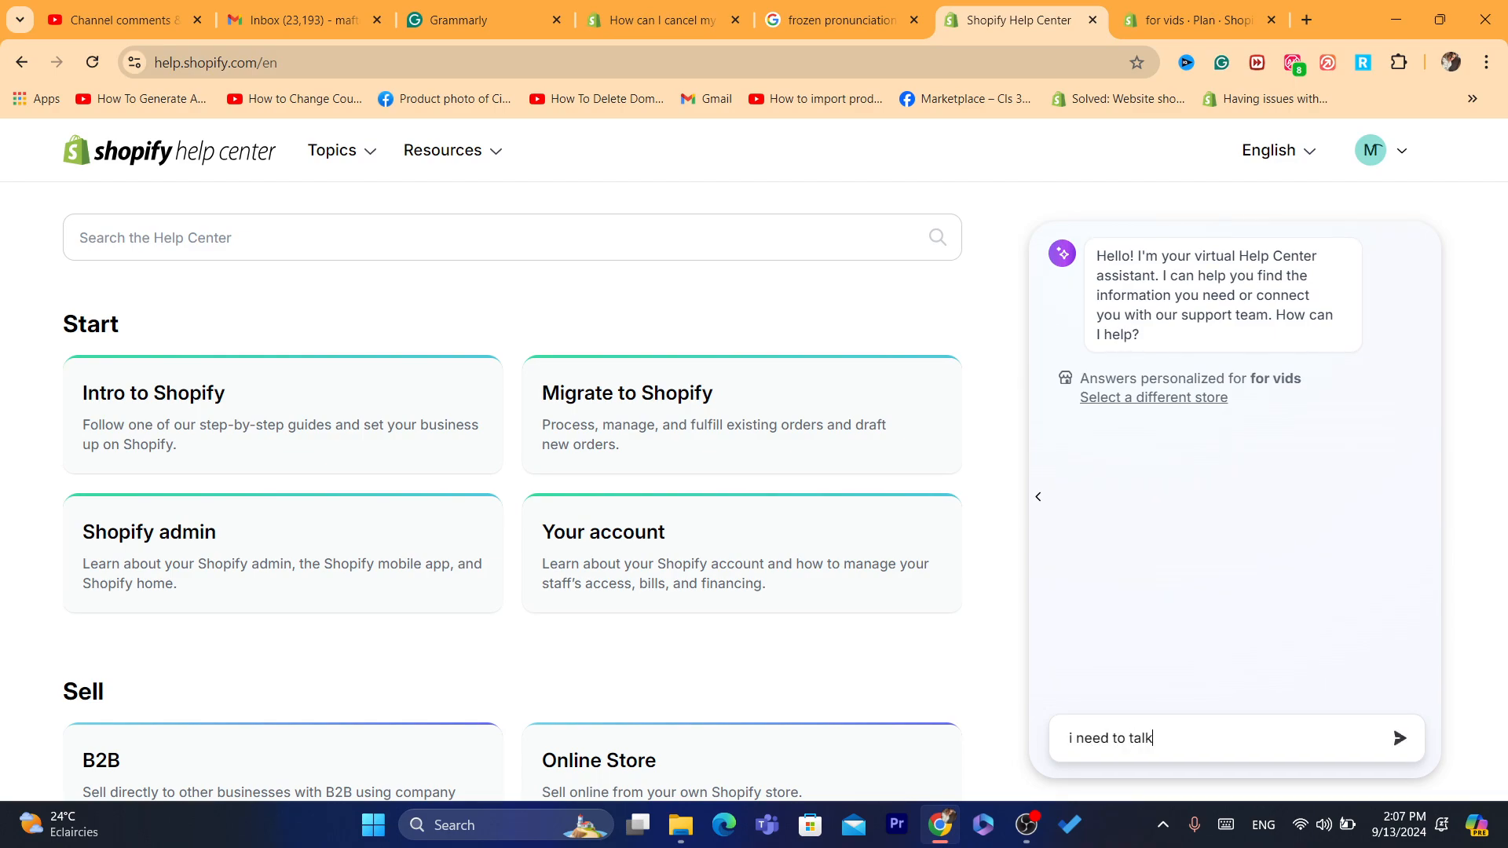
pyautogui.write('to someoe')
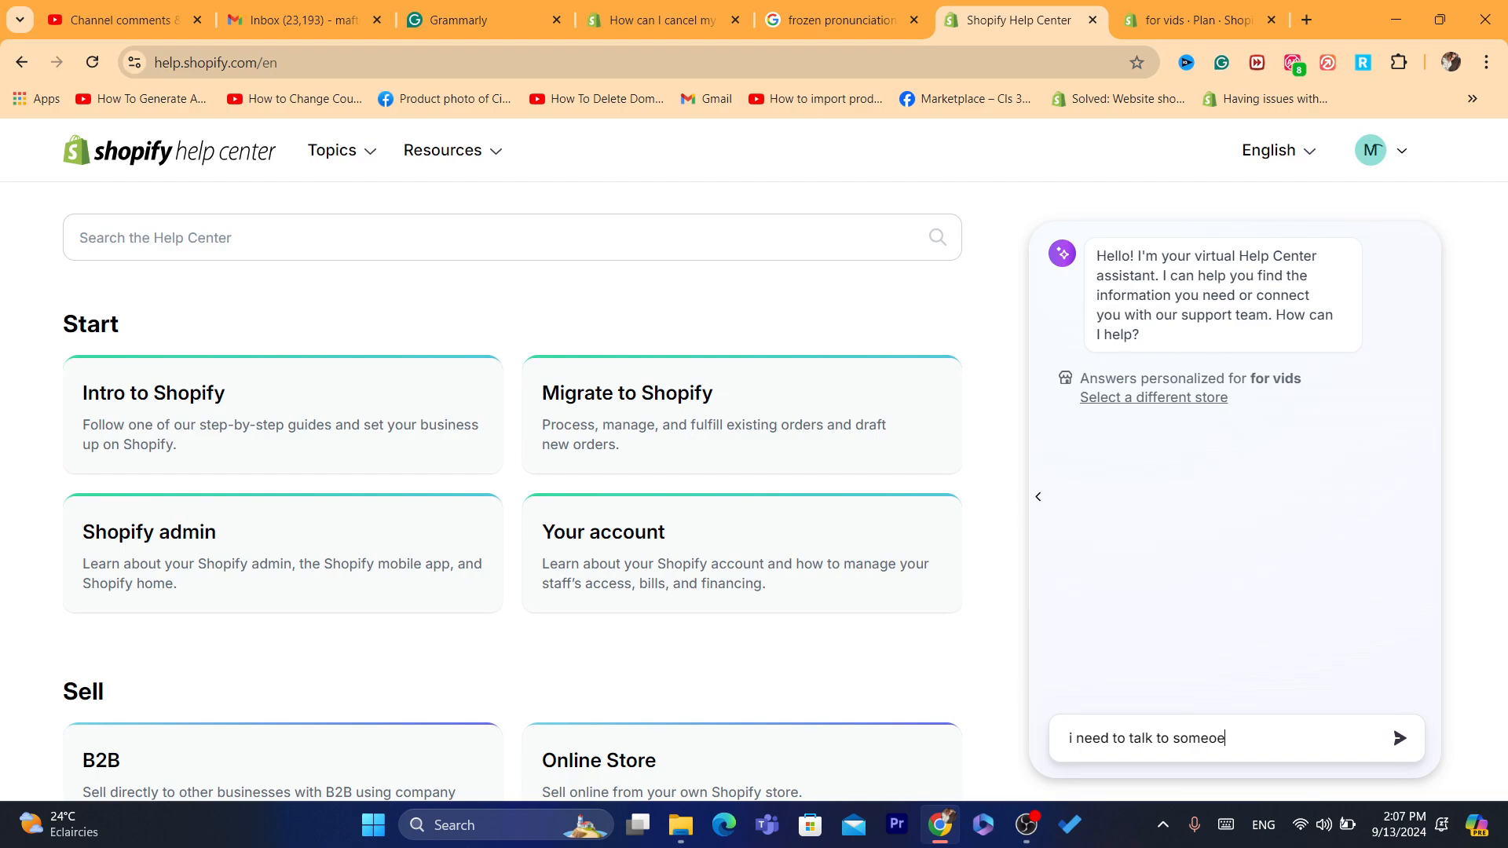
pyautogui.click(1399, 739)
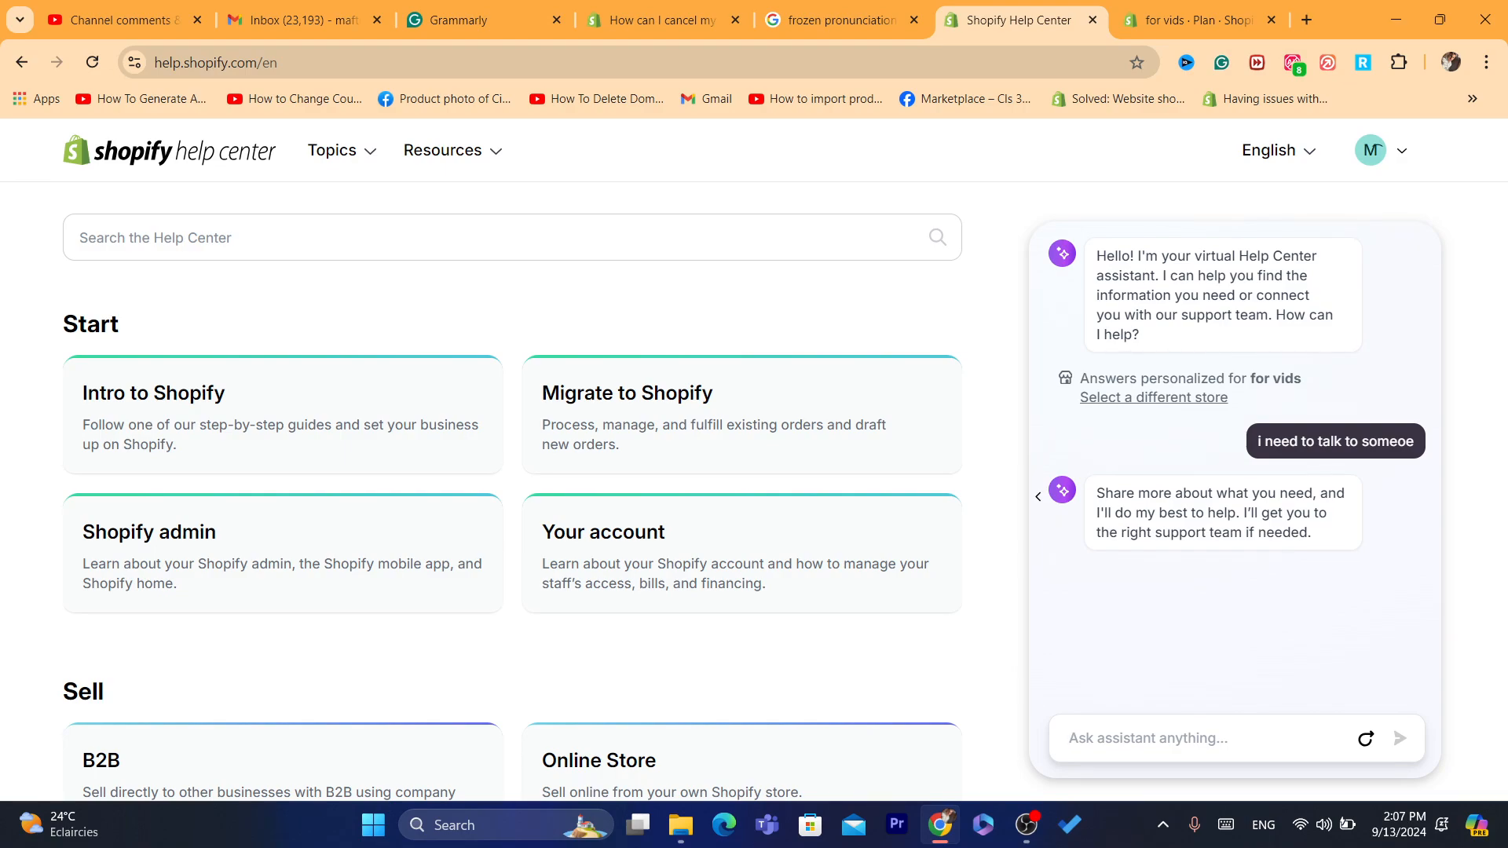
# Ask the assistant for help canceling the store and read its Settings > Plan deactivation steps.
pyautogui.write('i wou')
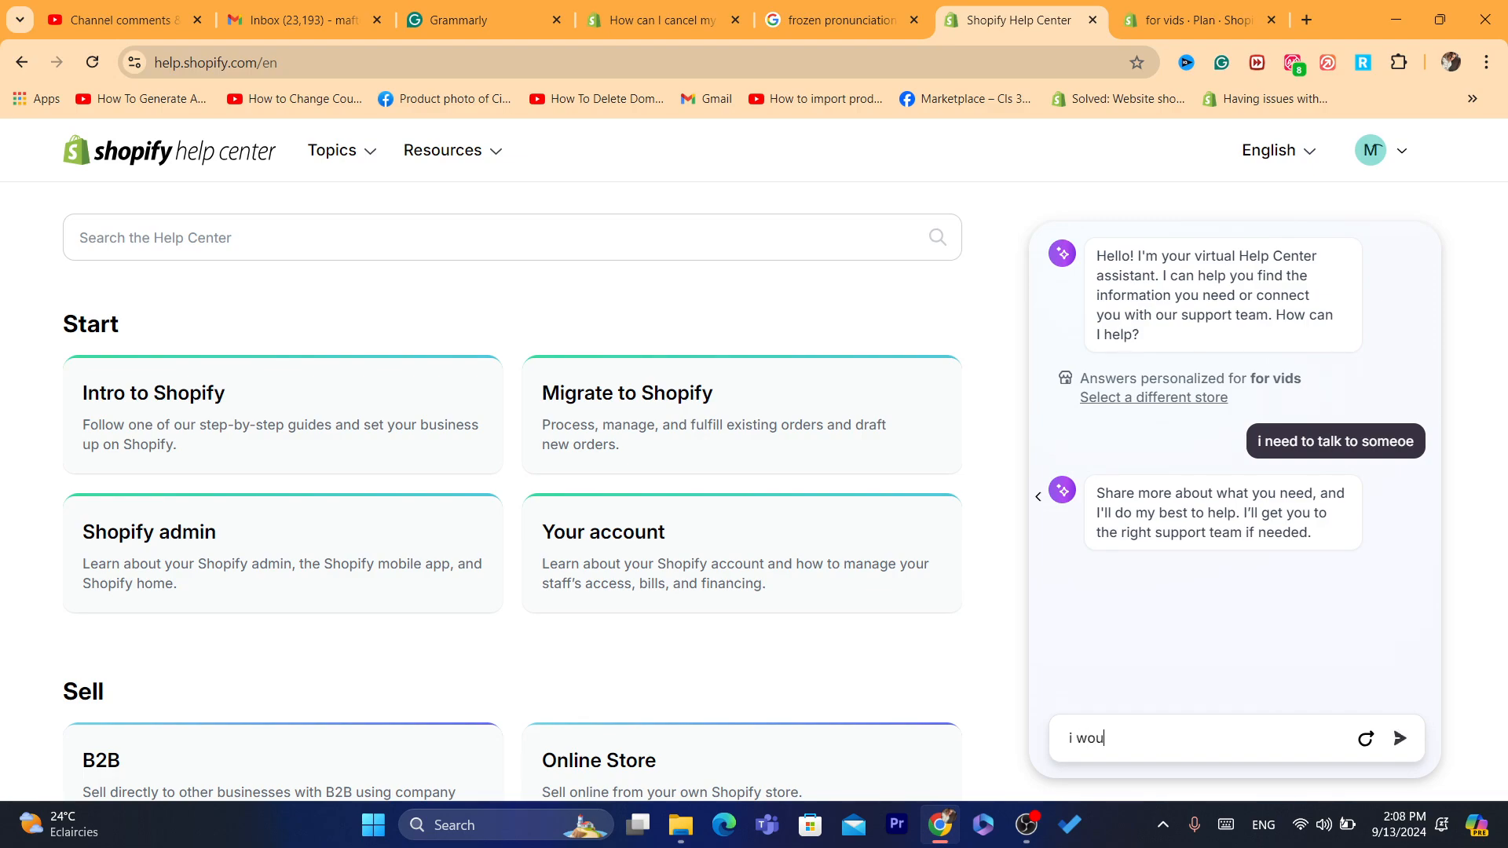
pyautogui.write('ld help on')
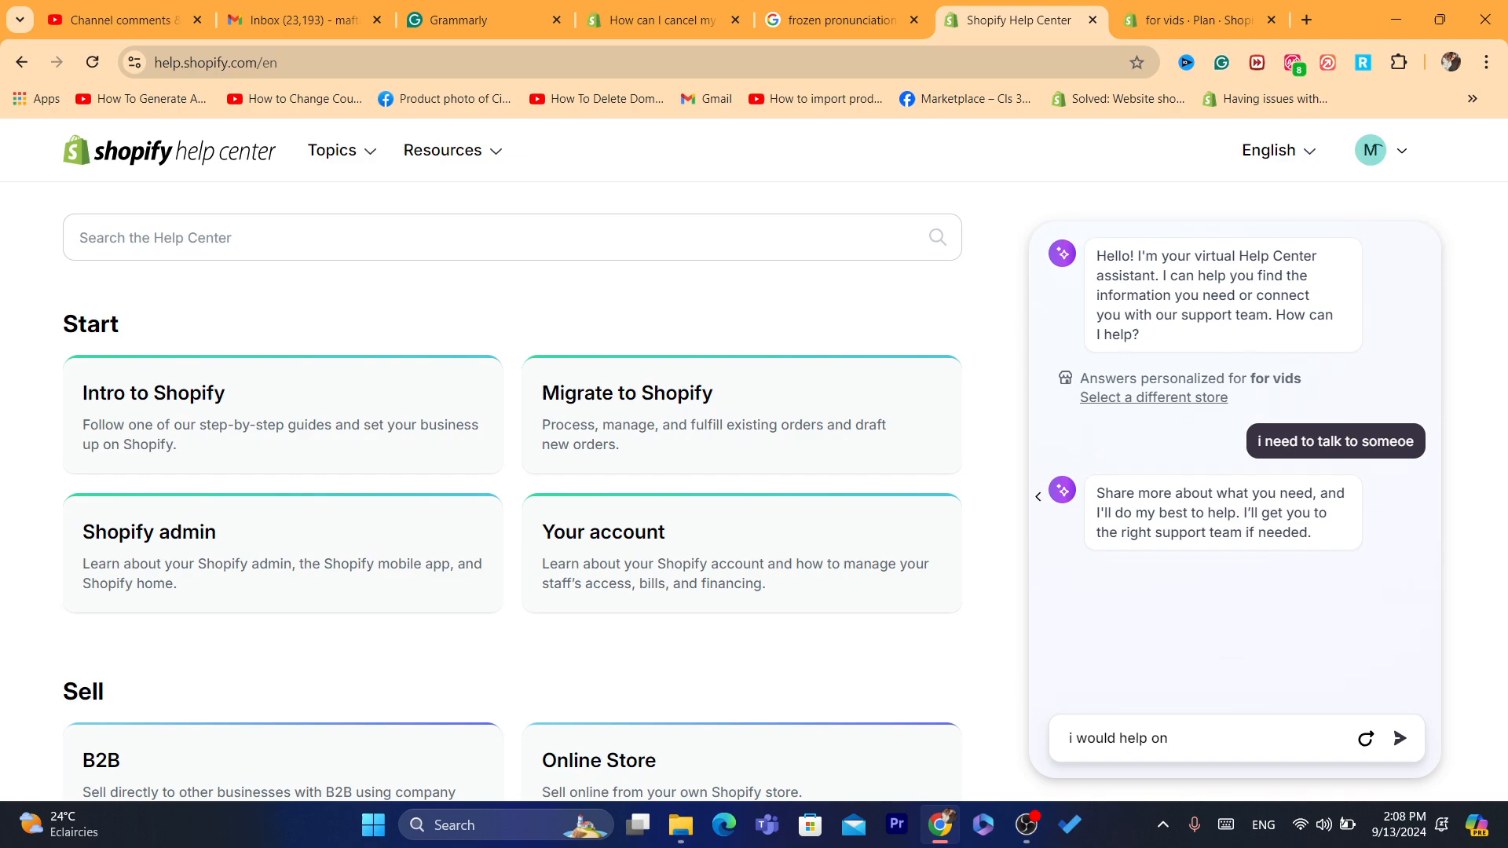
pyautogui.write('c')
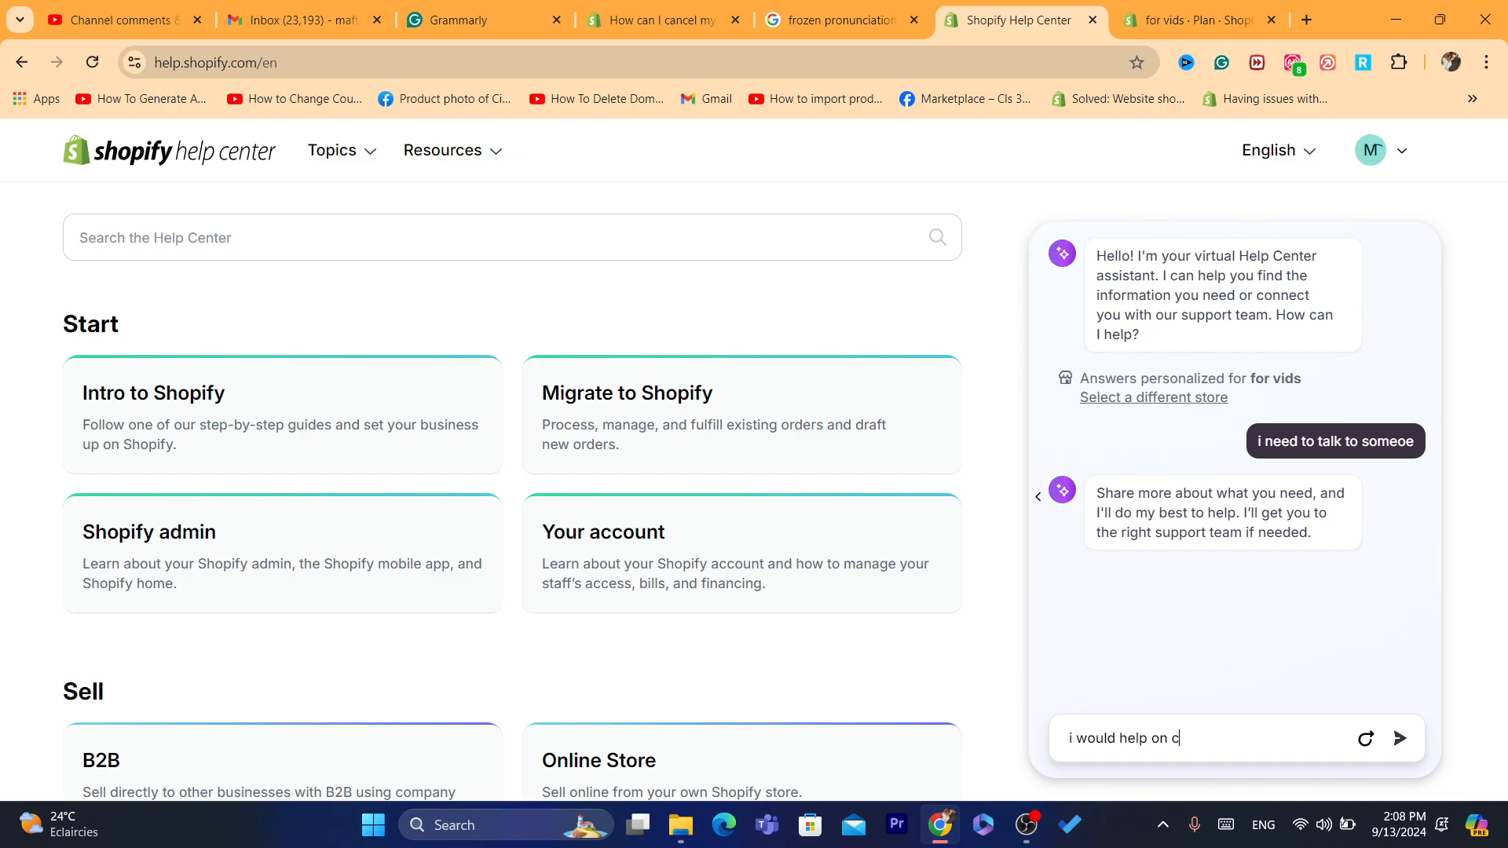
pyautogui.write('ancelingmy')
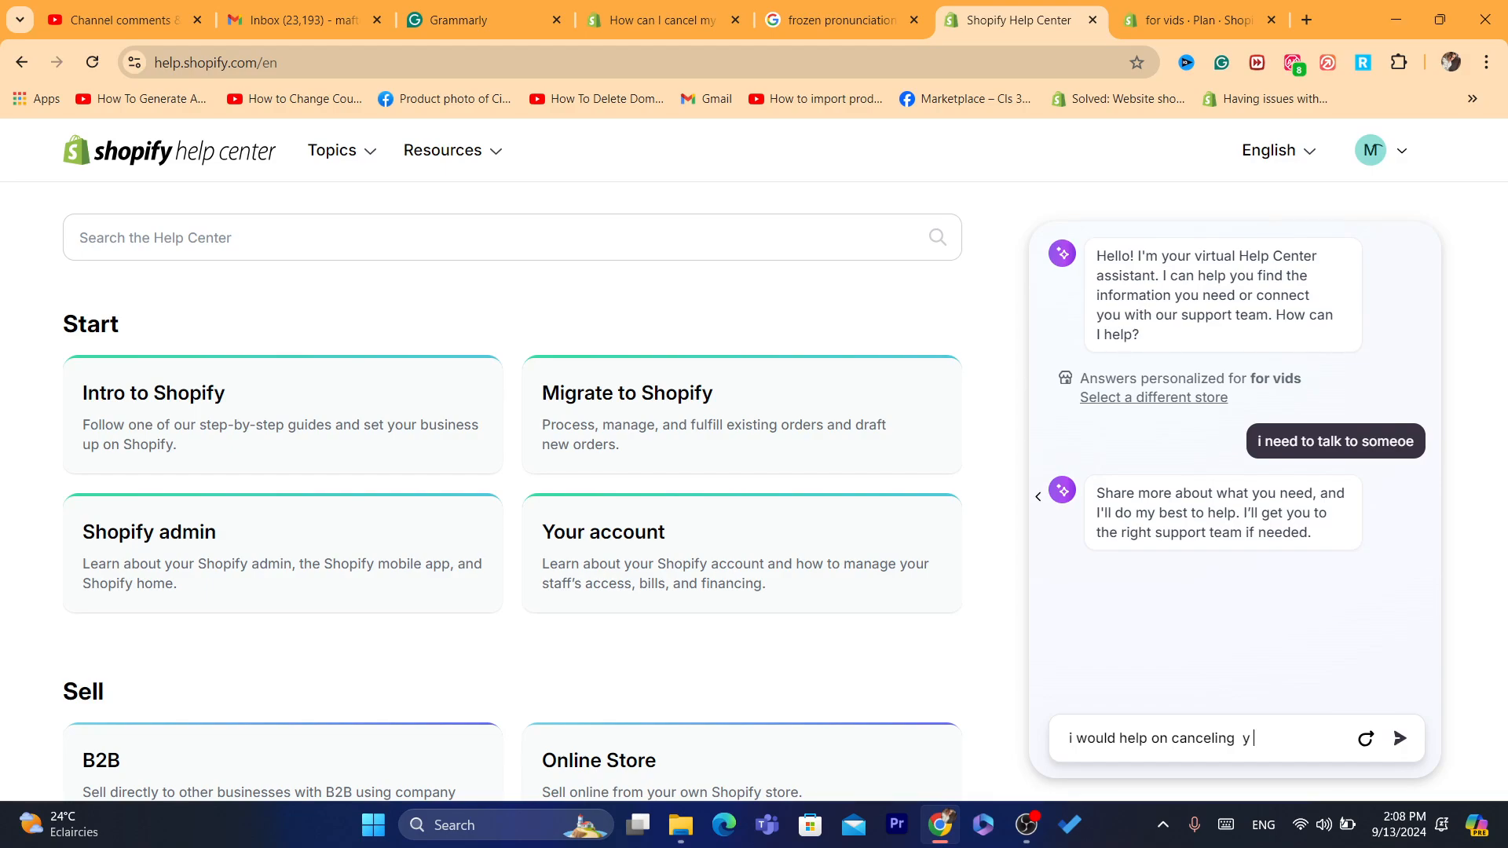
pyautogui.write('my stor')
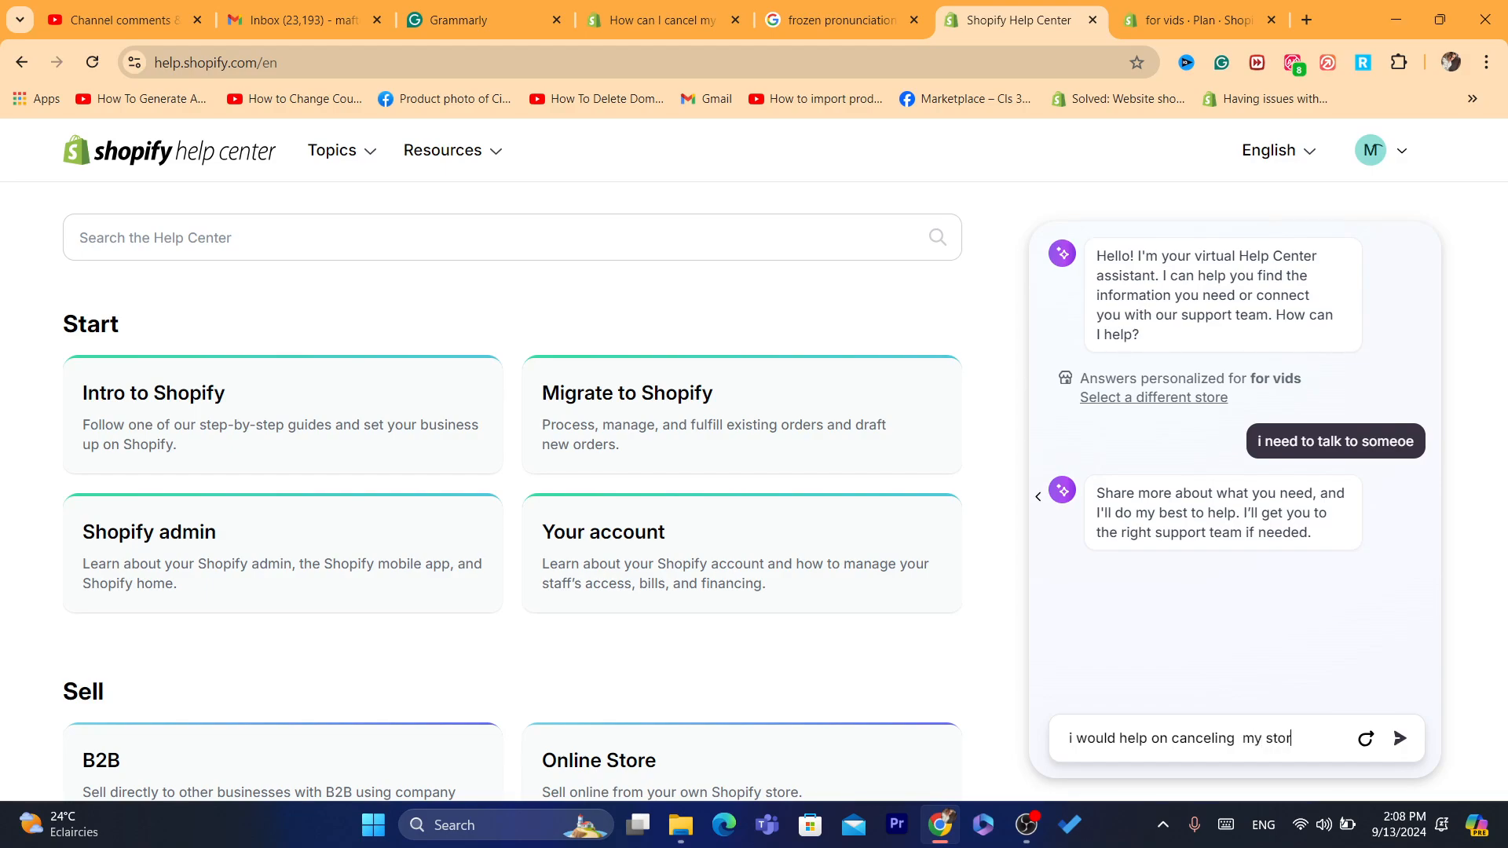
pyautogui.click(1399, 739)
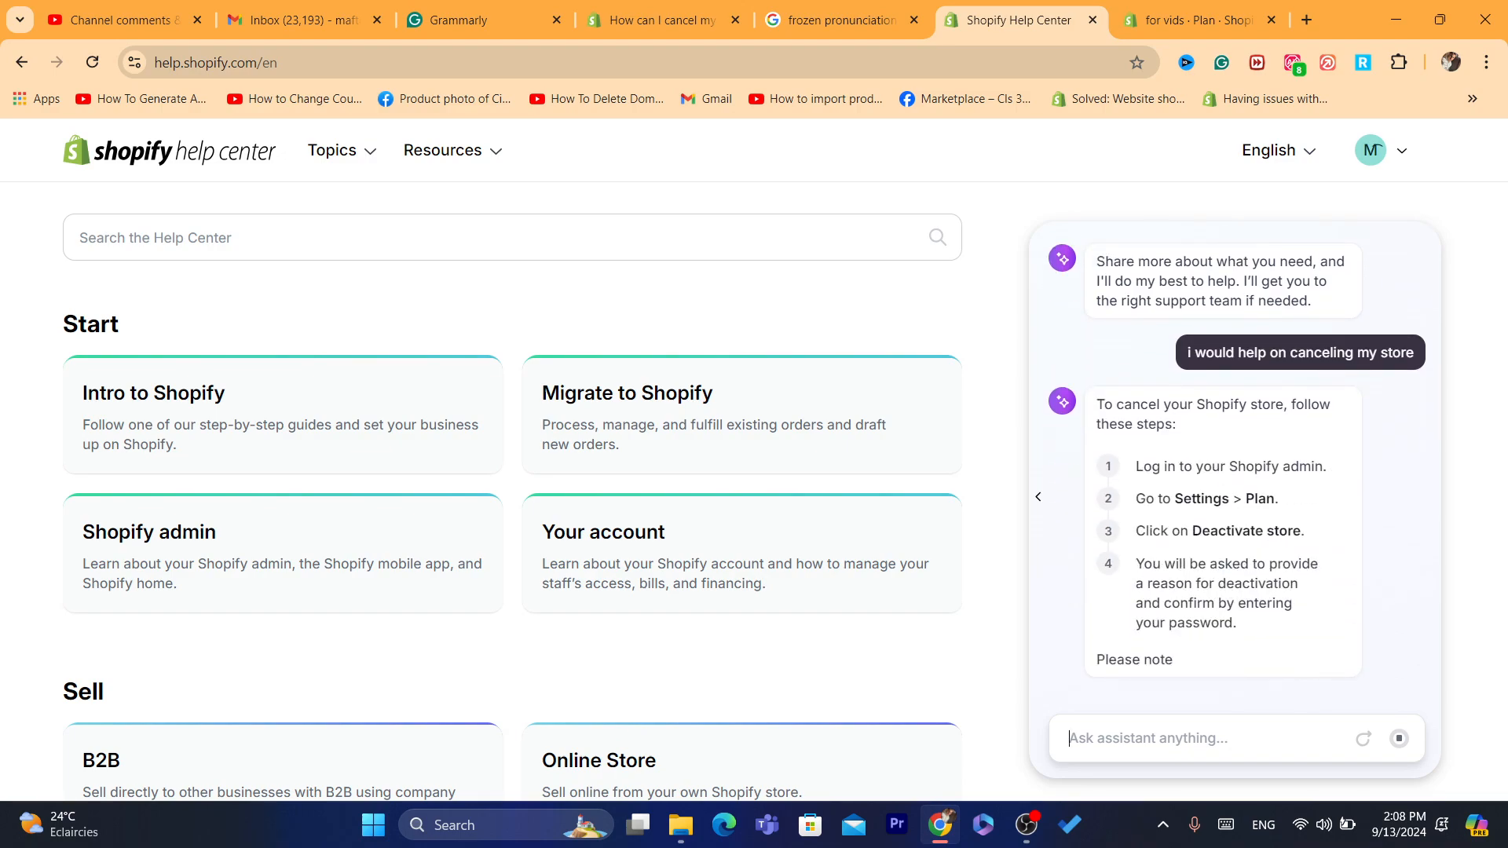
pyautogui.scroll(-3)
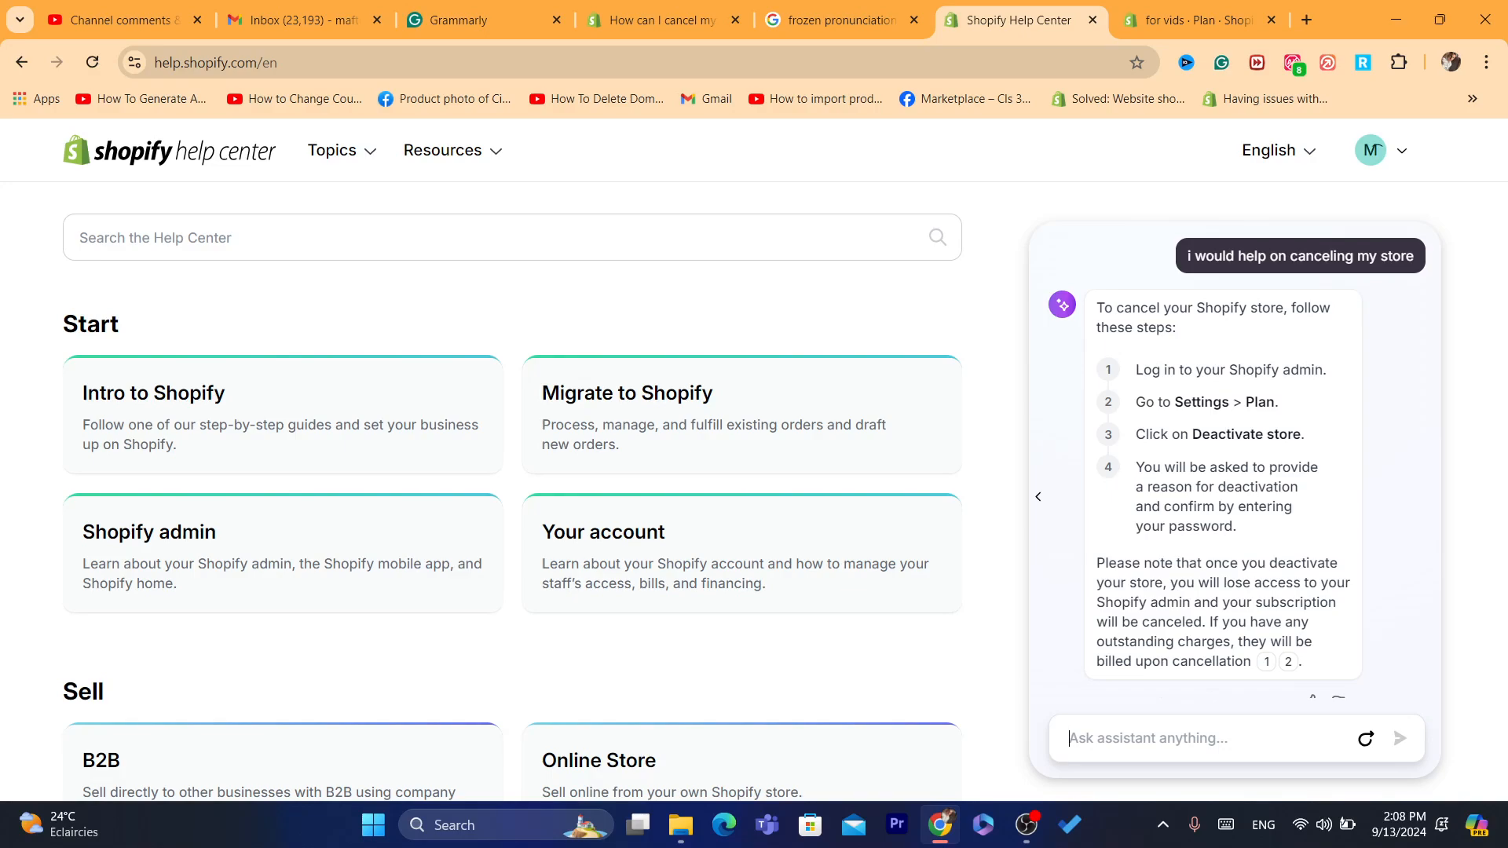
pyautogui.click(662, 19)
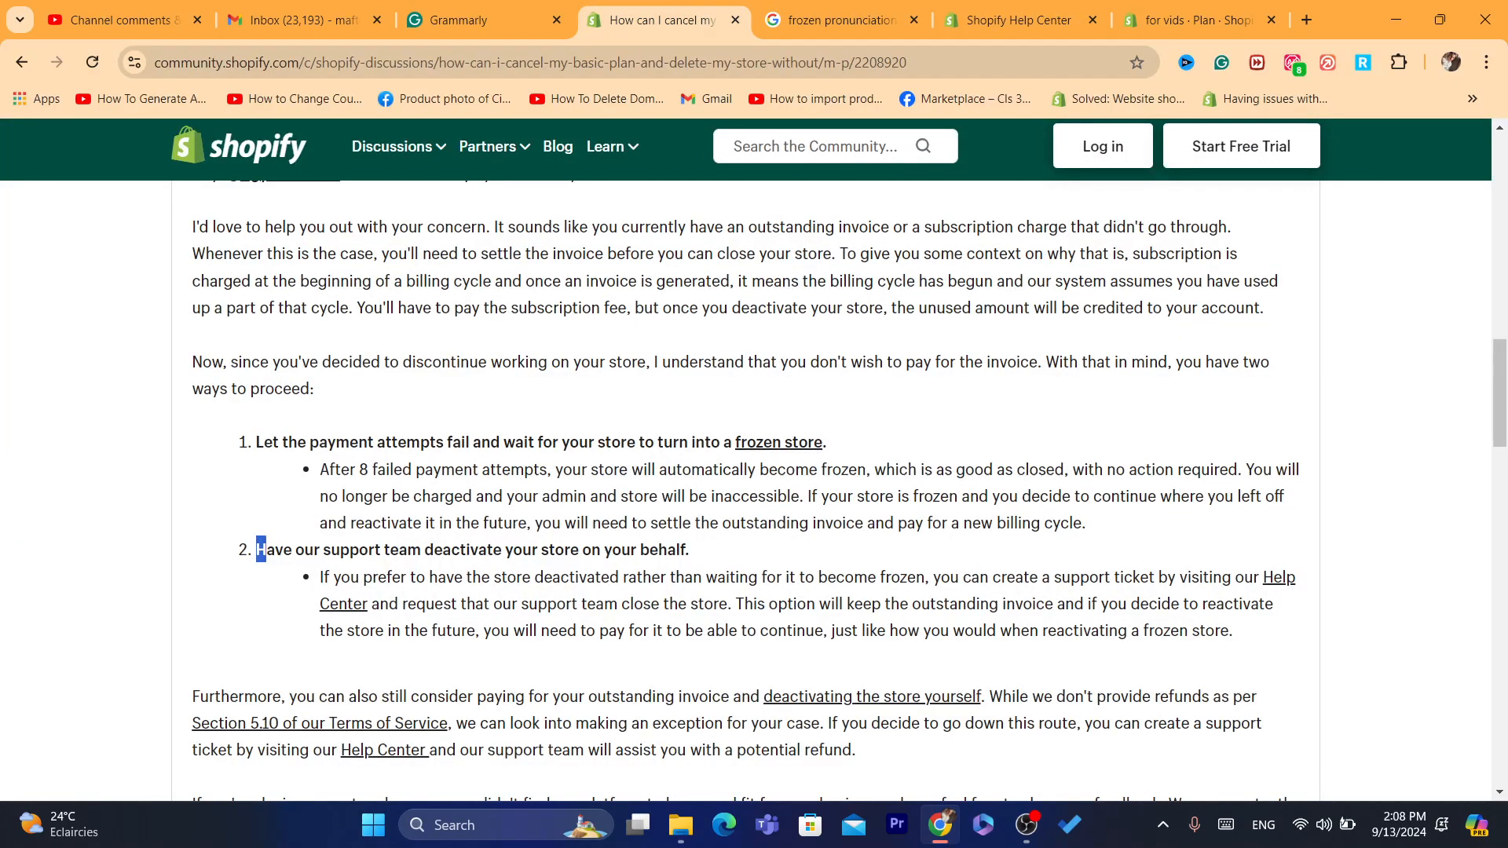
# Scroll to the end of Summer's support reply with its feedback notes and reply options.
pyautogui.scroll(-3)
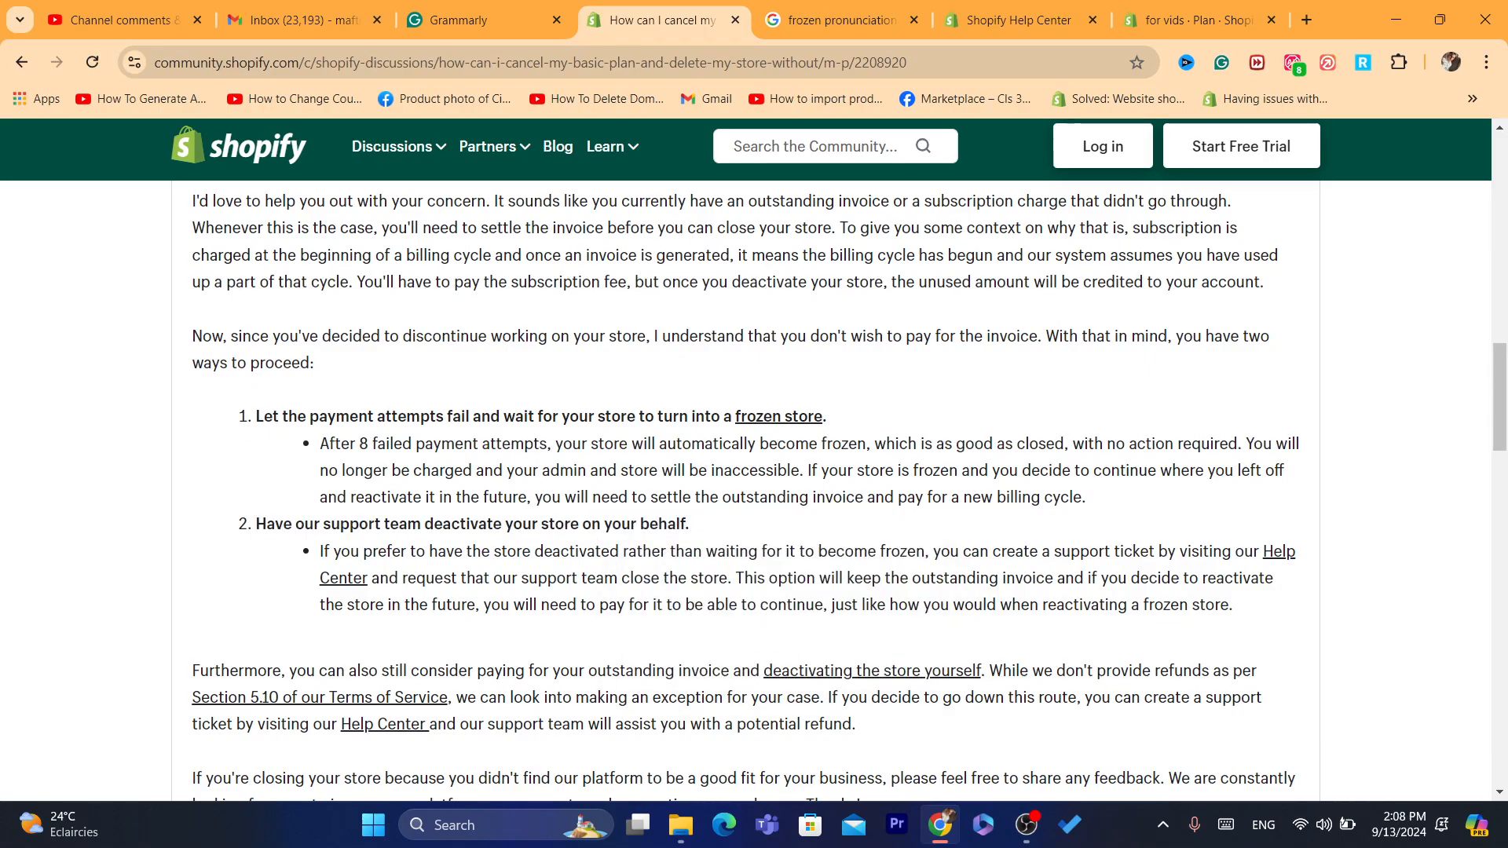
pyautogui.scroll(-3)
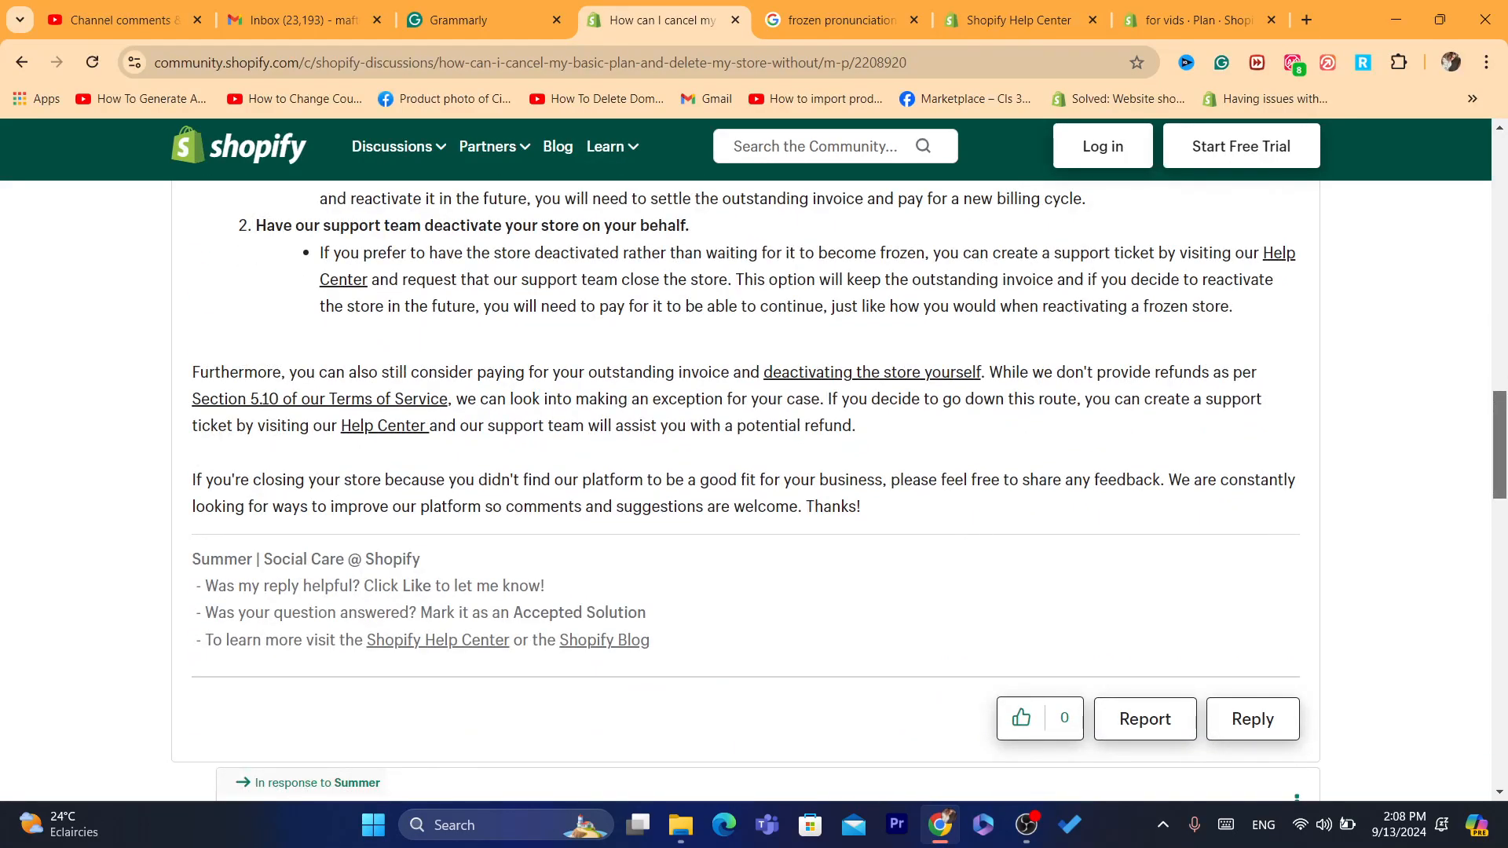